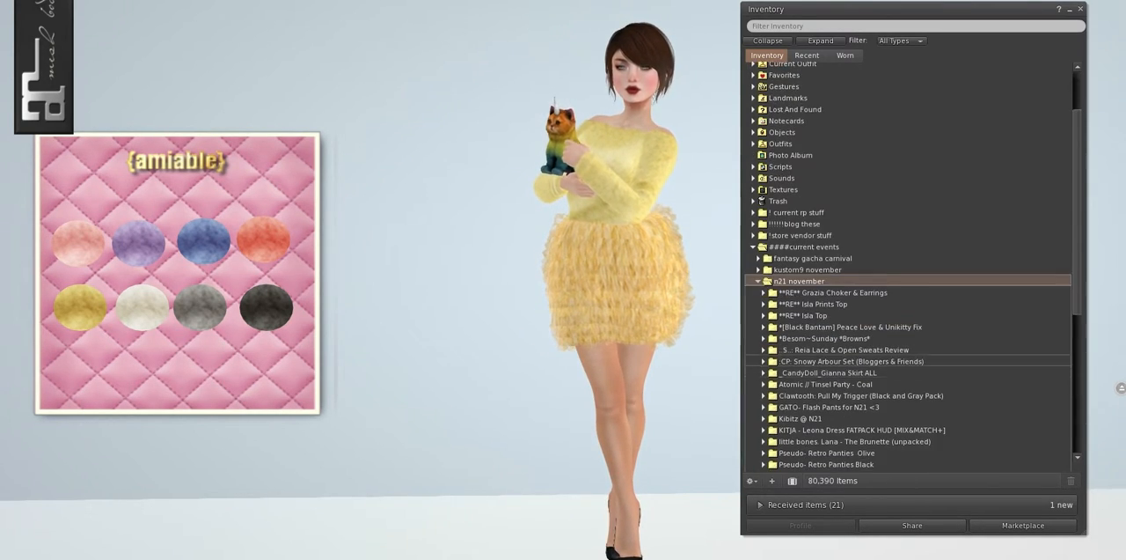
- Browse the inventory past the Lace & Open Sweats review folder
{"action": "scroll", "scroll_direction": "down", "scroll_amount": 3}
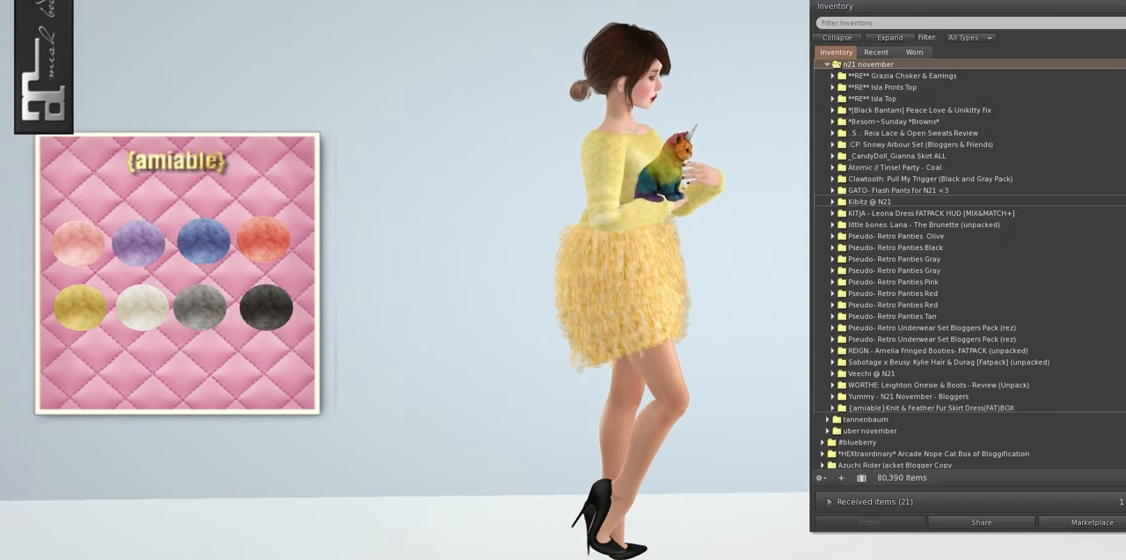
{"action": "left_click", "coordinate": [834, 134]}
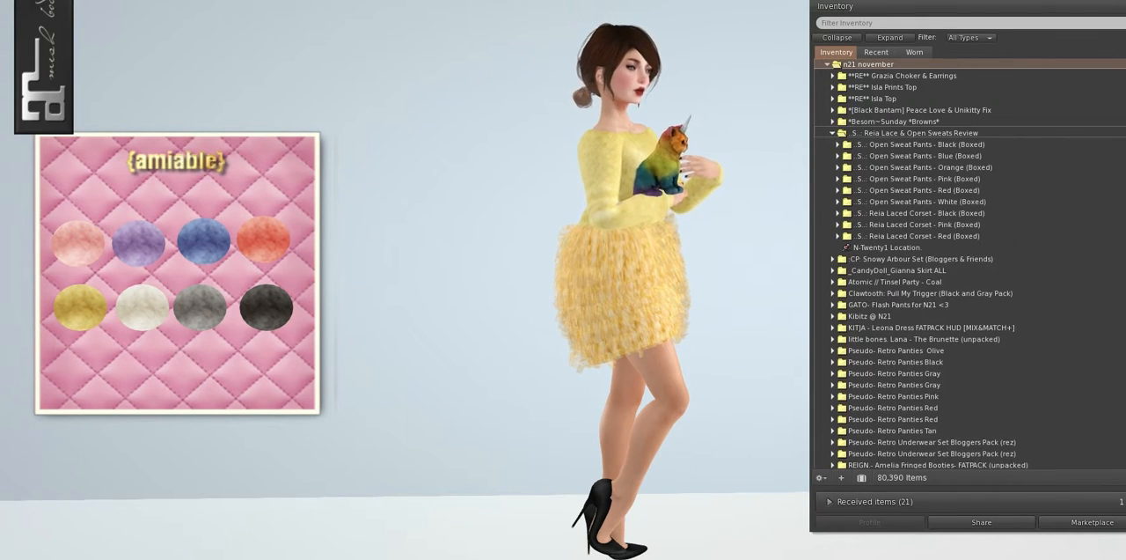
{"action": "left_click", "coordinate": [837, 132]}
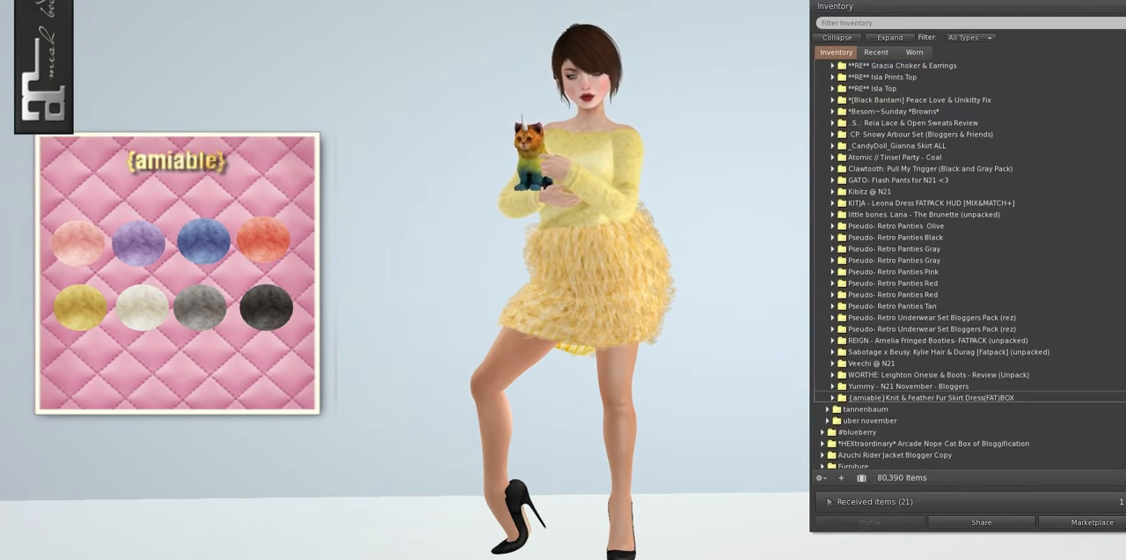
- Add the Amiable Knit & Feather Fur Skirt Dress to the outfit and recolour it grey
{"action": "left_click", "coordinate": [832, 398]}
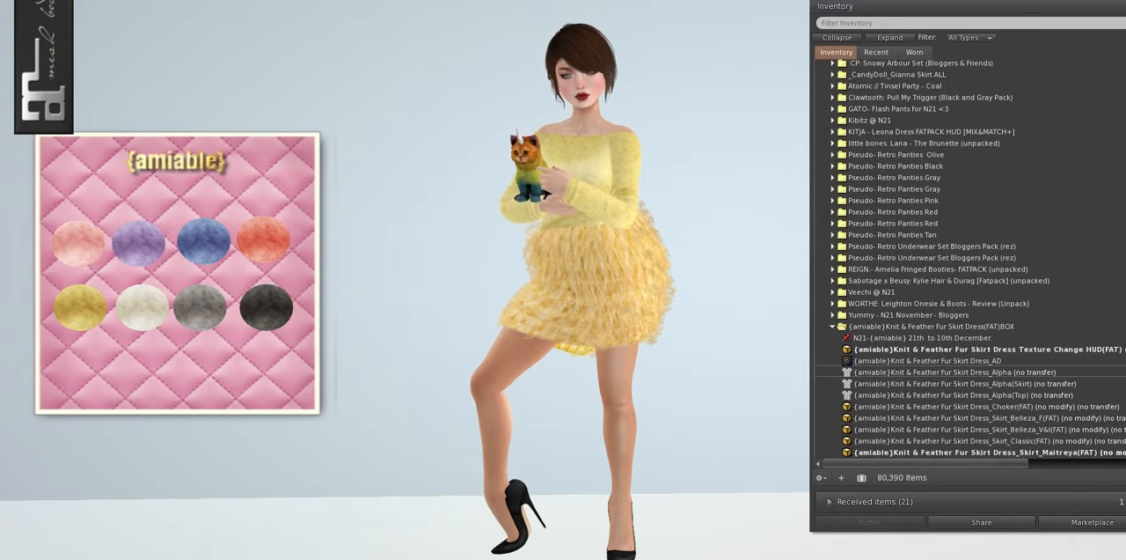
{"action": "scroll", "scroll_direction": "down", "scroll_amount": 3}
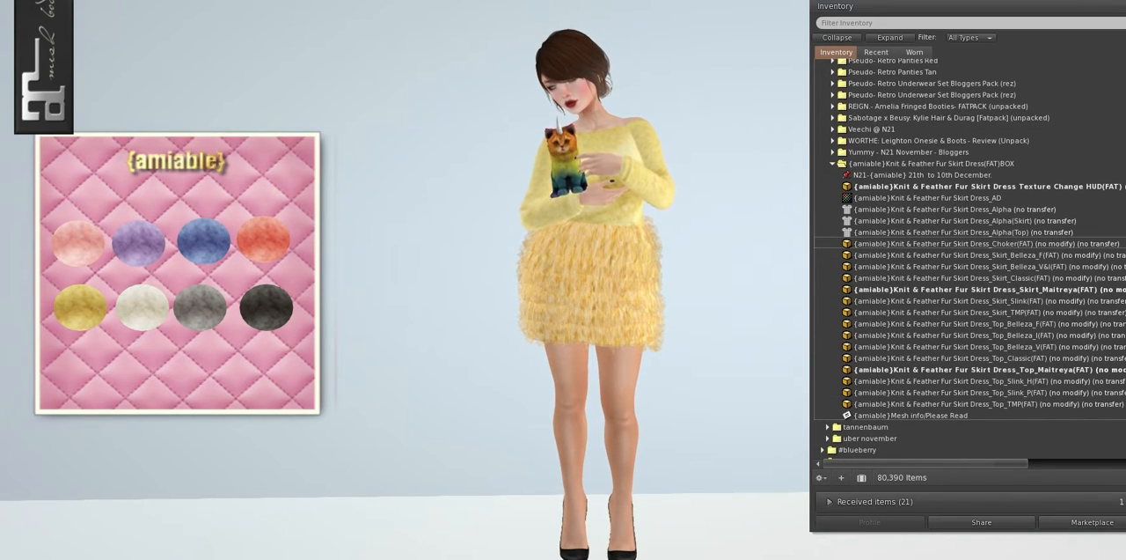
{"action": "left_click", "coordinate": [969, 334]}
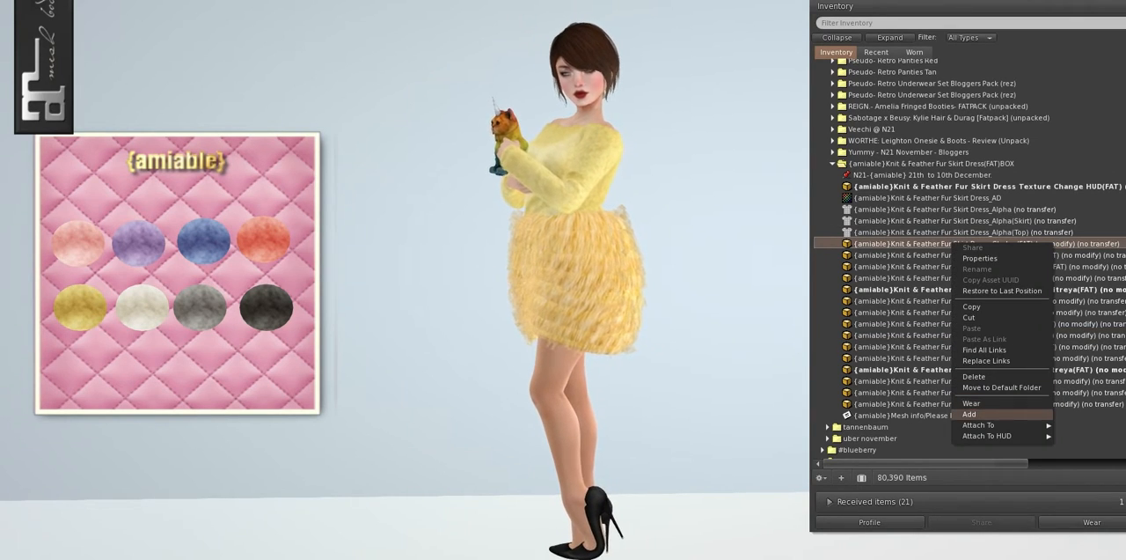
{"action": "left_click", "coordinate": [968, 414]}
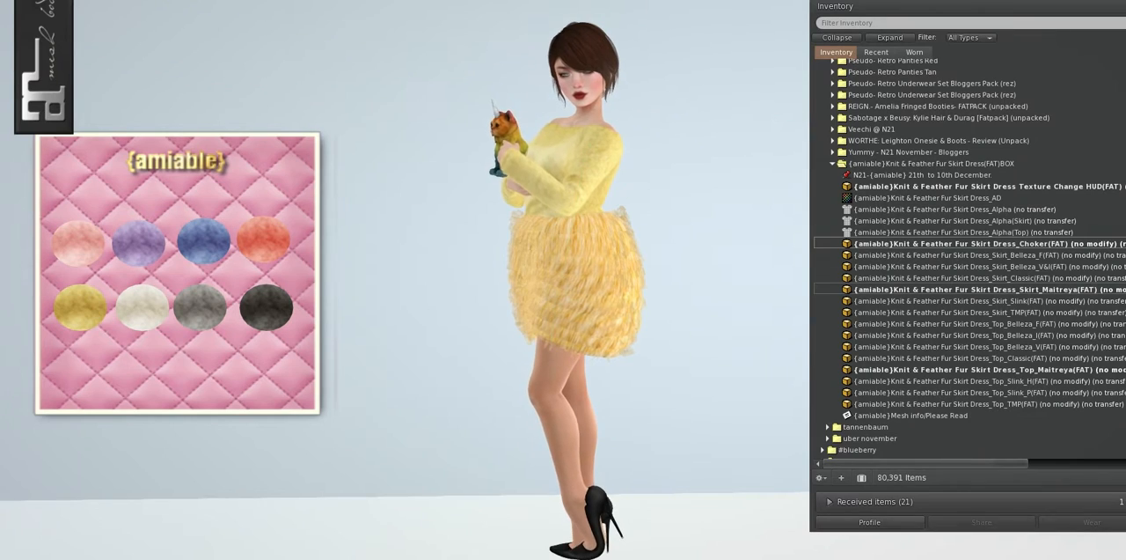
{"action": "scroll", "scroll_direction": "down", "scroll_amount": 3}
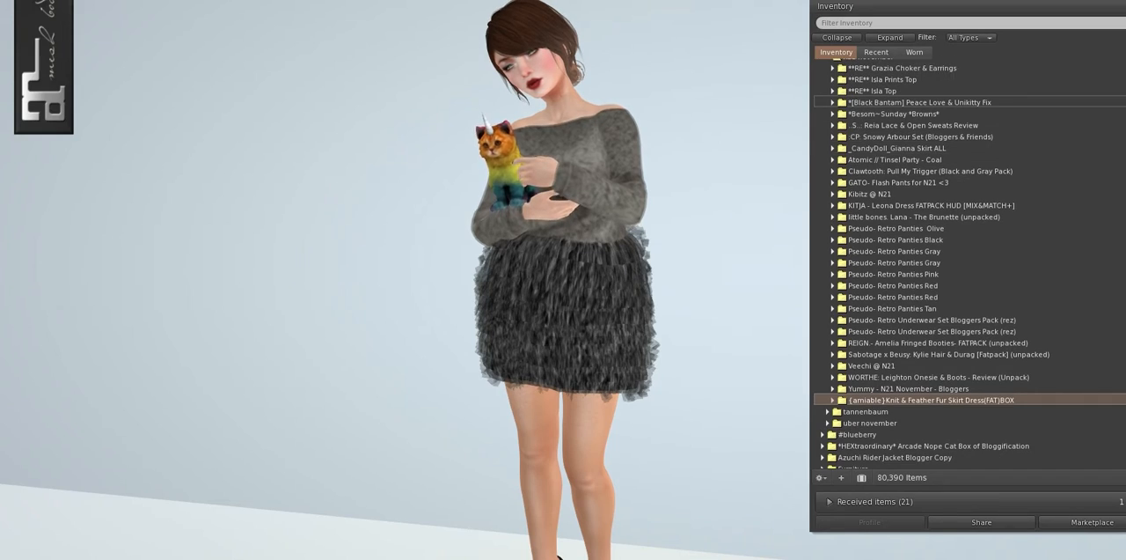
{"action": "left_click", "coordinate": [835, 102]}
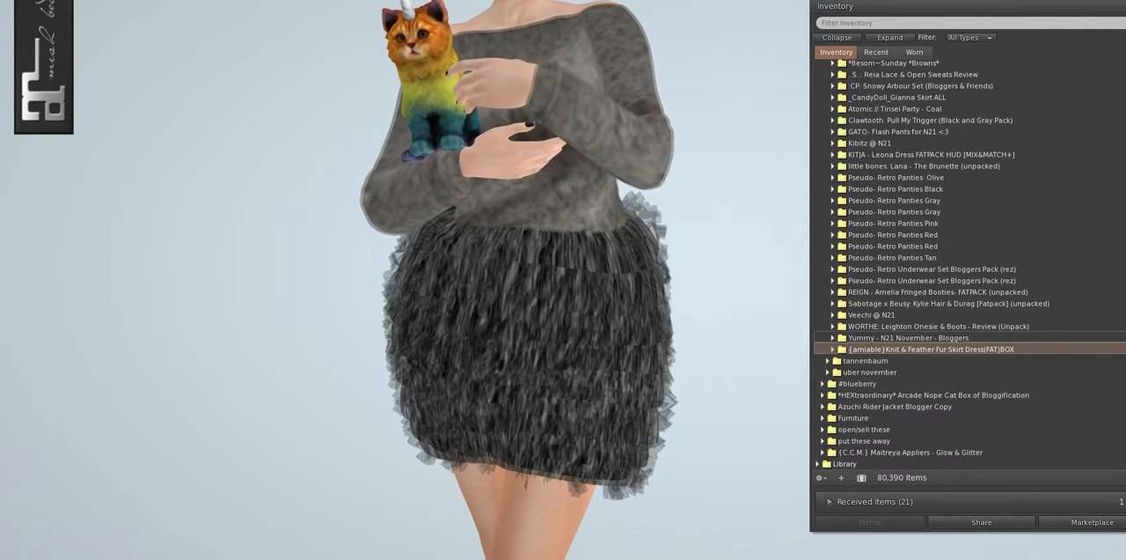
- Wear the Yummy gold layered pearl necklace, add the silver one, then detach the necklace
{"action": "left_click", "coordinate": [829, 338]}
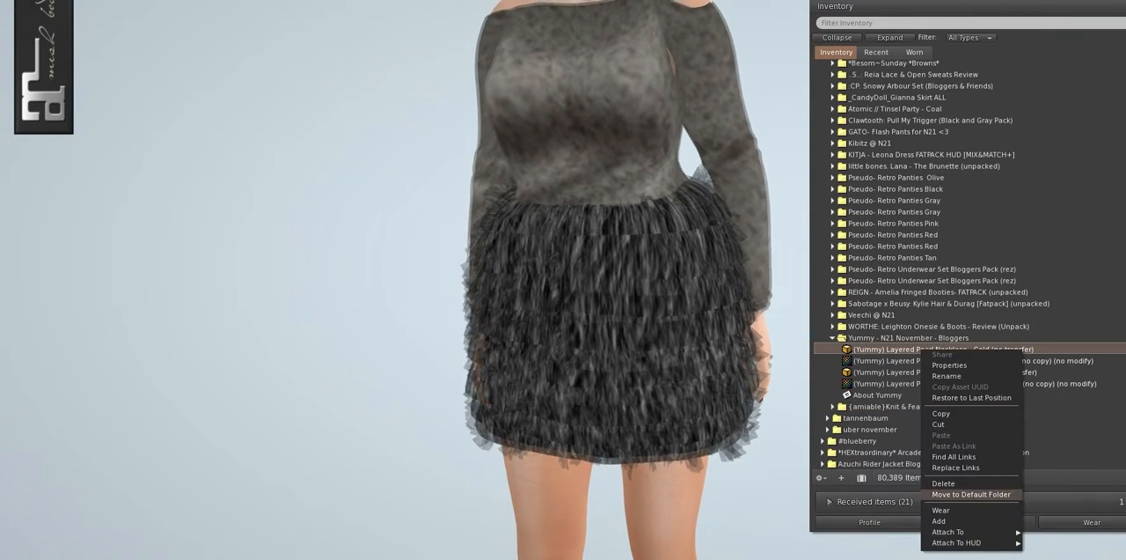
{"action": "left_click", "coordinate": [940, 511]}
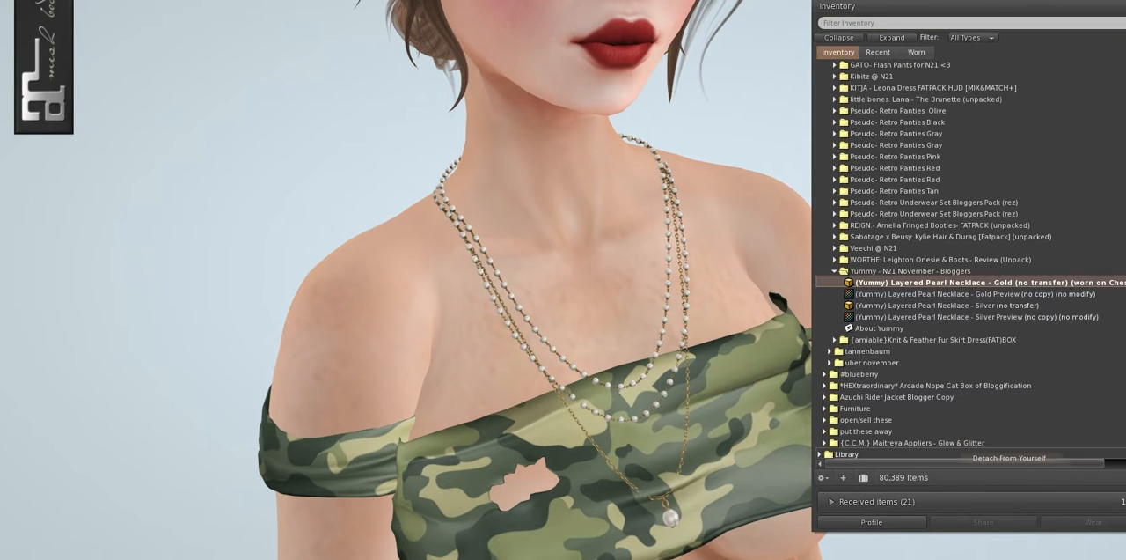
{"action": "right_click", "coordinate": [959, 307]}
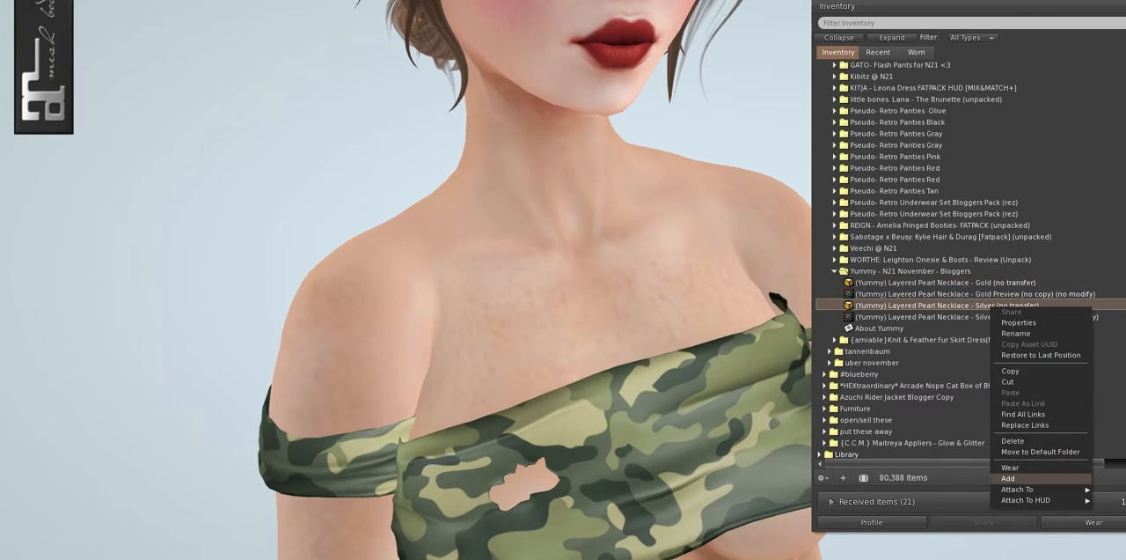
{"action": "left_click", "coordinate": [1009, 479]}
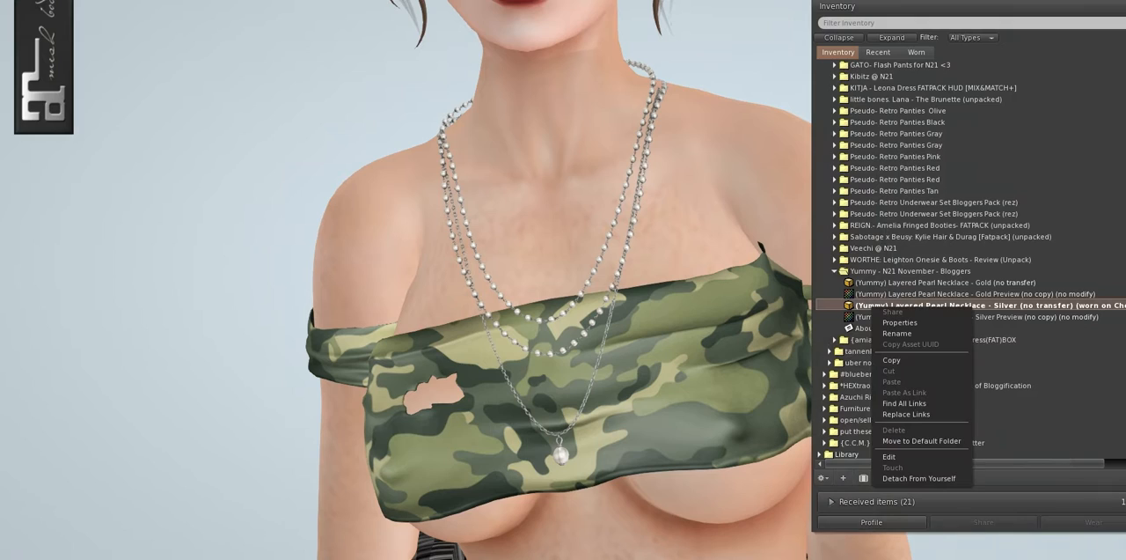
{"action": "left_click", "coordinate": [919, 479]}
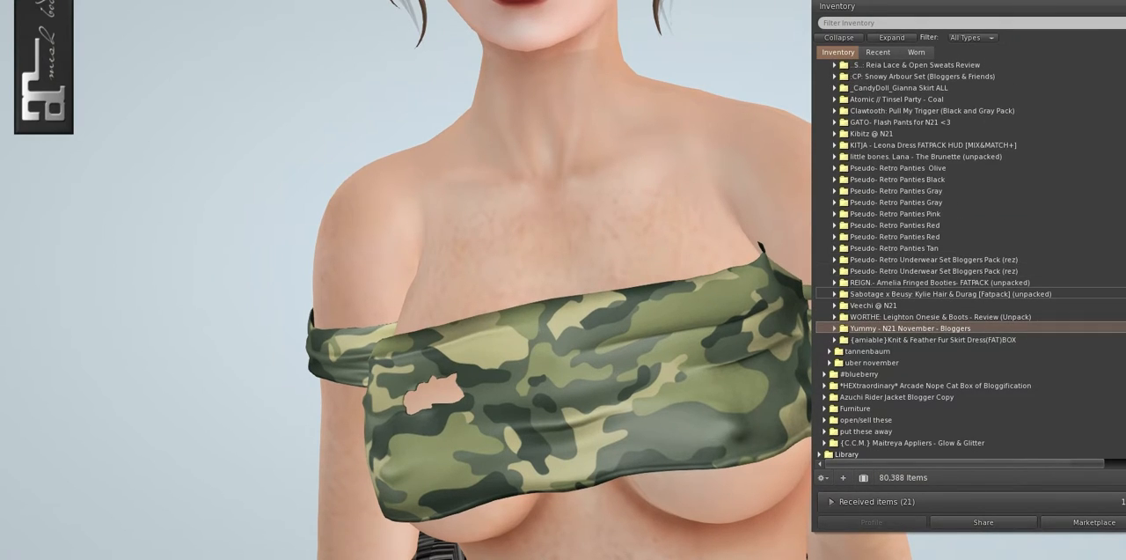
- Wear the army green WORTHE Leighton onesie and thigh-high boots from the Review folder
{"action": "left_click", "coordinate": [841, 317]}
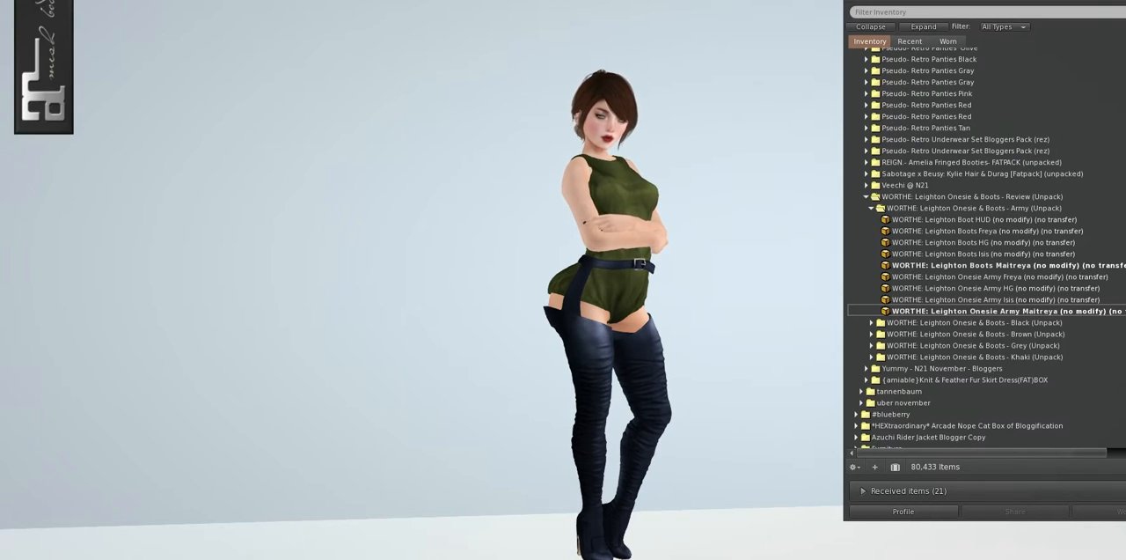
{"action": "right_click", "coordinate": [1012, 310]}
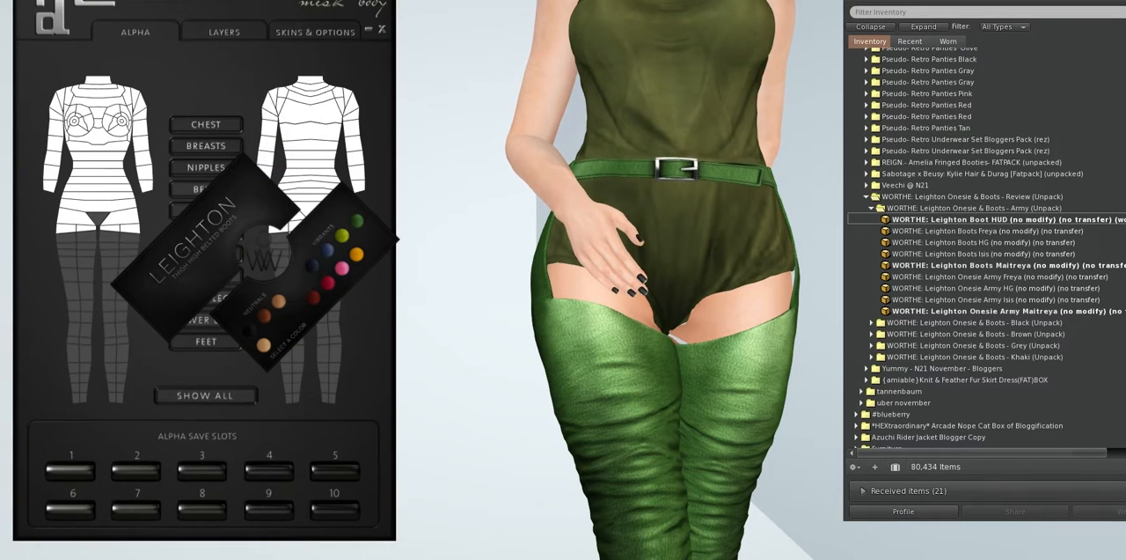
- Switch to the black Leighton onesie, recolour it orange, detach the boots and the alpha HUD
{"action": "left_click", "coordinate": [380, 28]}
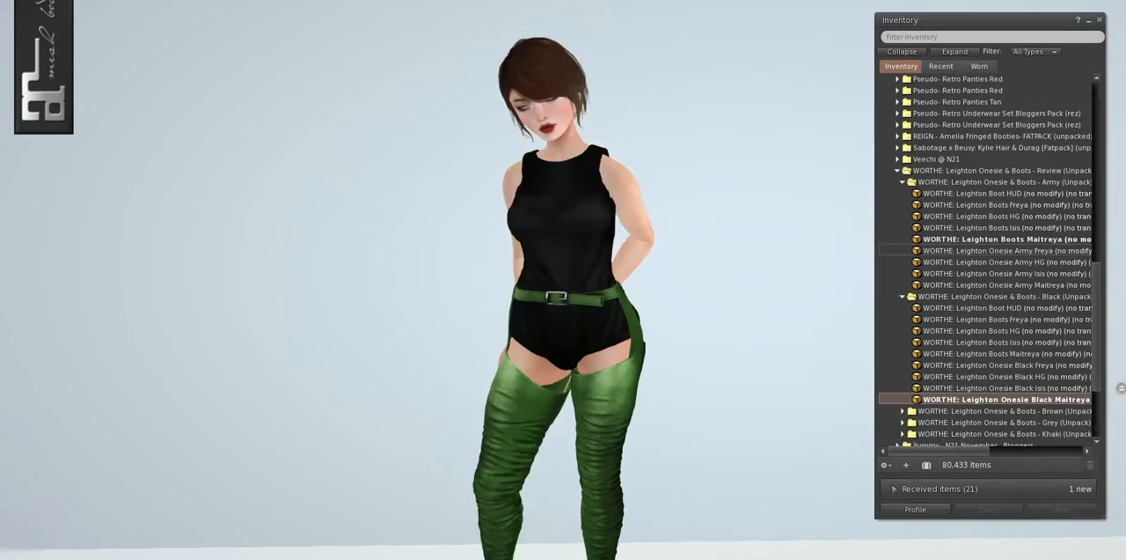
{"action": "scroll", "scroll_direction": "down", "scroll_amount": 3}
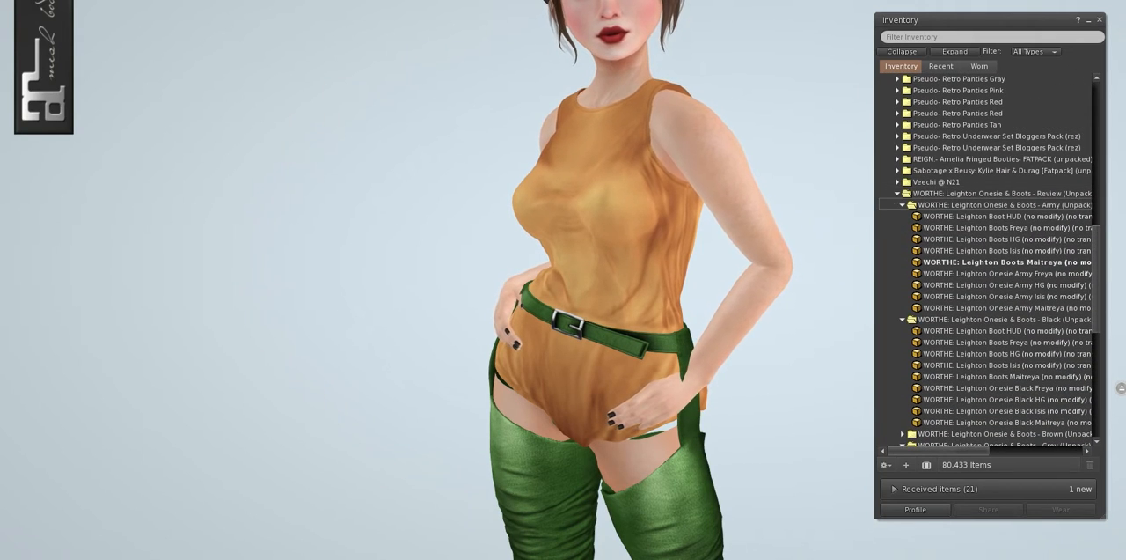
{"action": "right_click", "coordinate": [994, 260]}
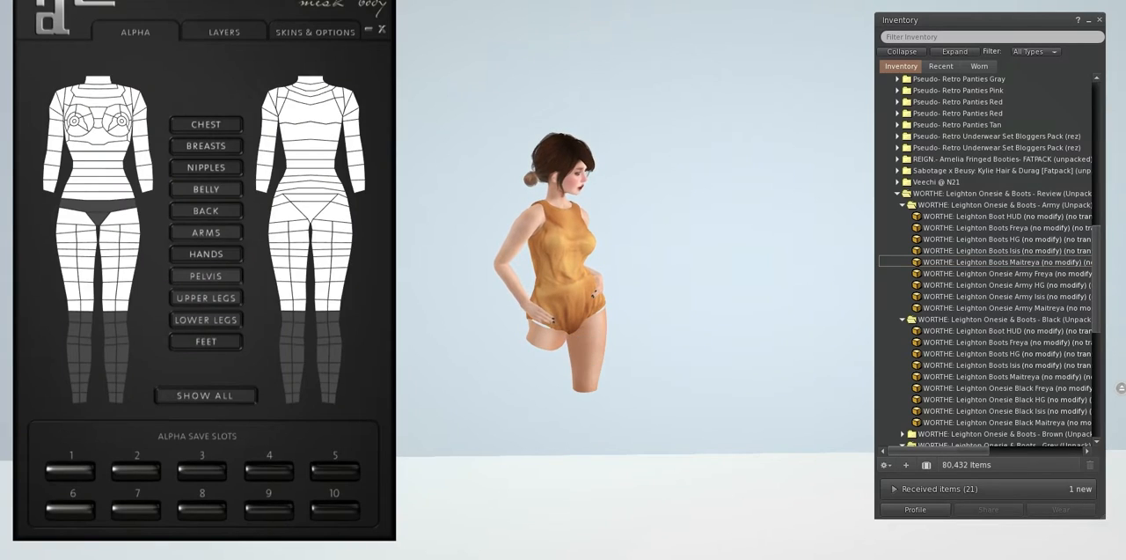
{"action": "left_click", "coordinate": [204, 320]}
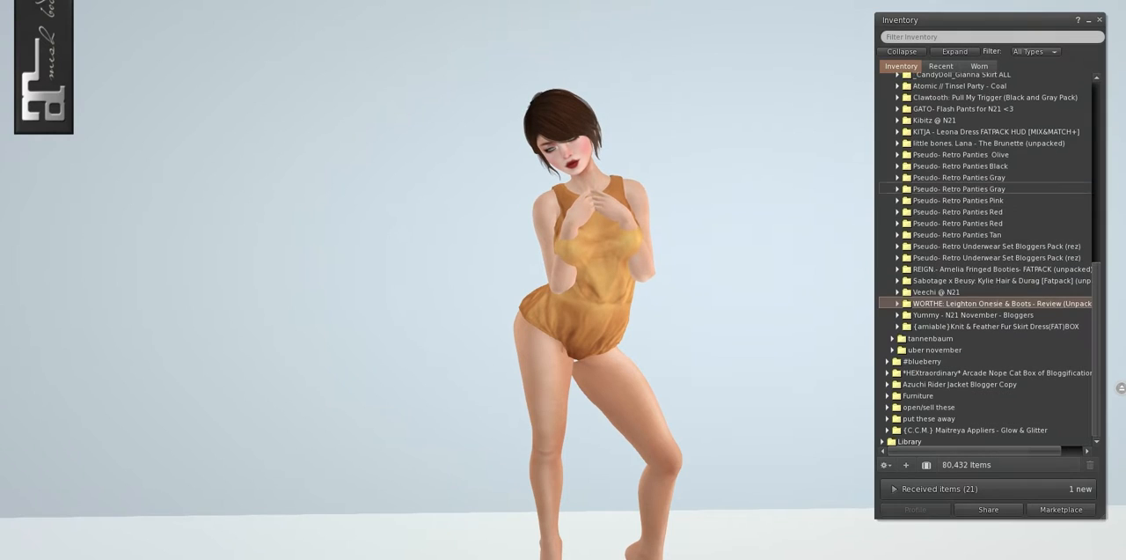
{"action": "left_click", "coordinate": [896, 292]}
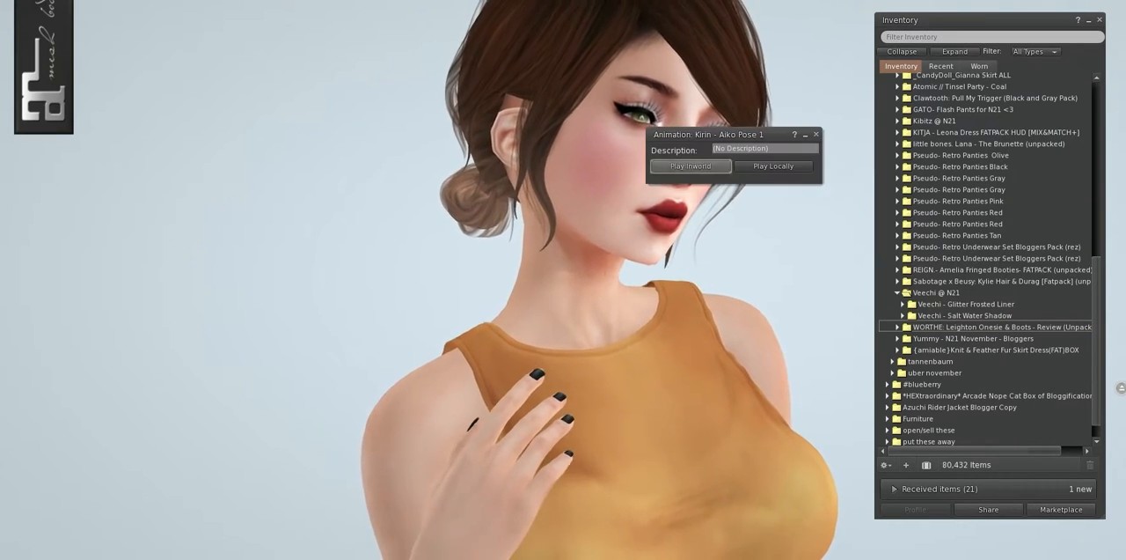
- Close the pose window, wear the Vecchi Glitter Frosted Liner HUD and try two liner shades
{"action": "left_click", "coordinate": [690, 165]}
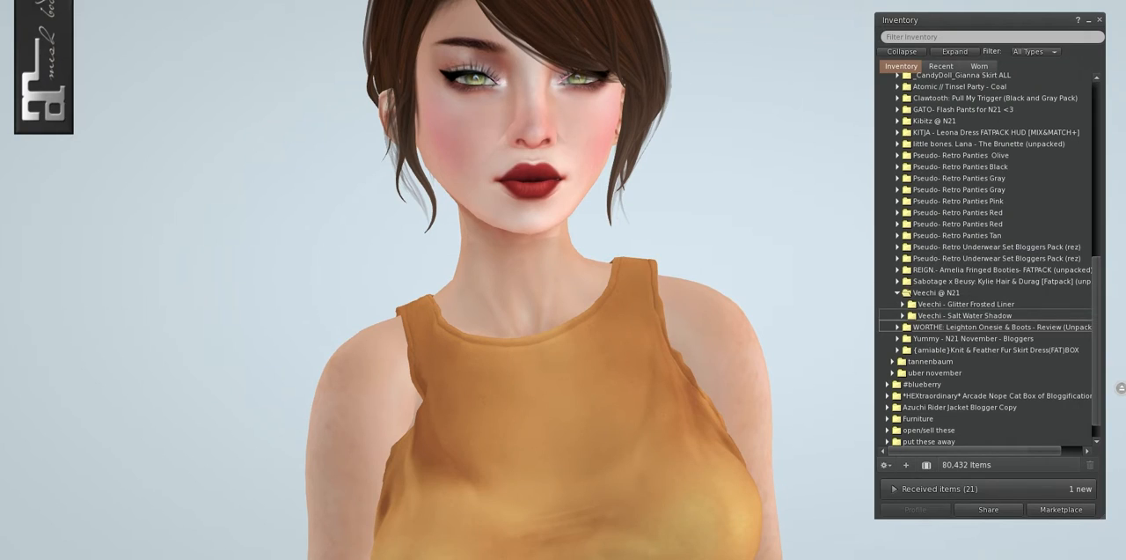
{"action": "left_click", "coordinate": [897, 305]}
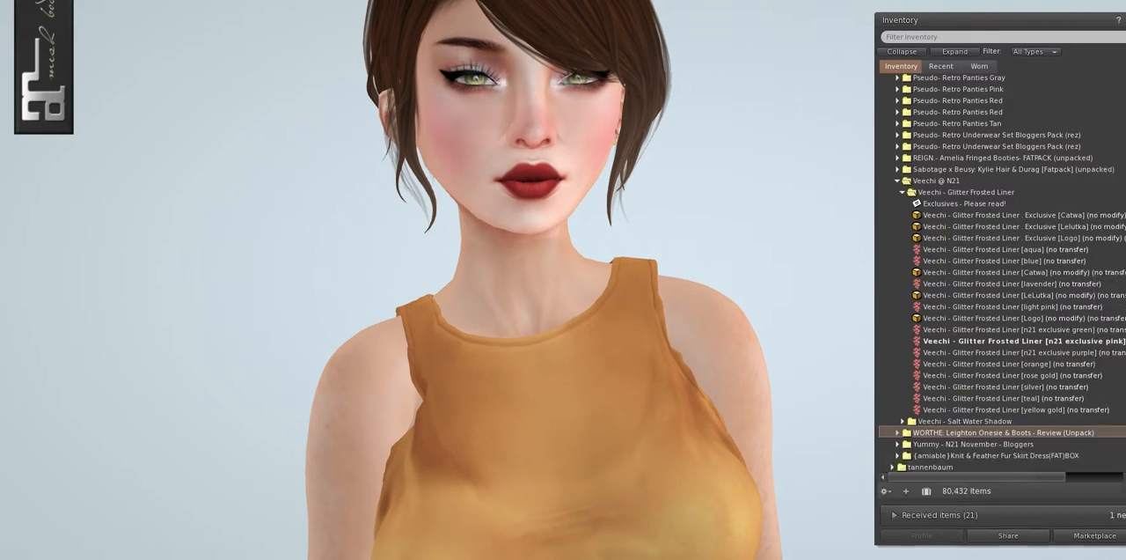
{"action": "scroll", "scroll_direction": "down", "scroll_amount": 3}
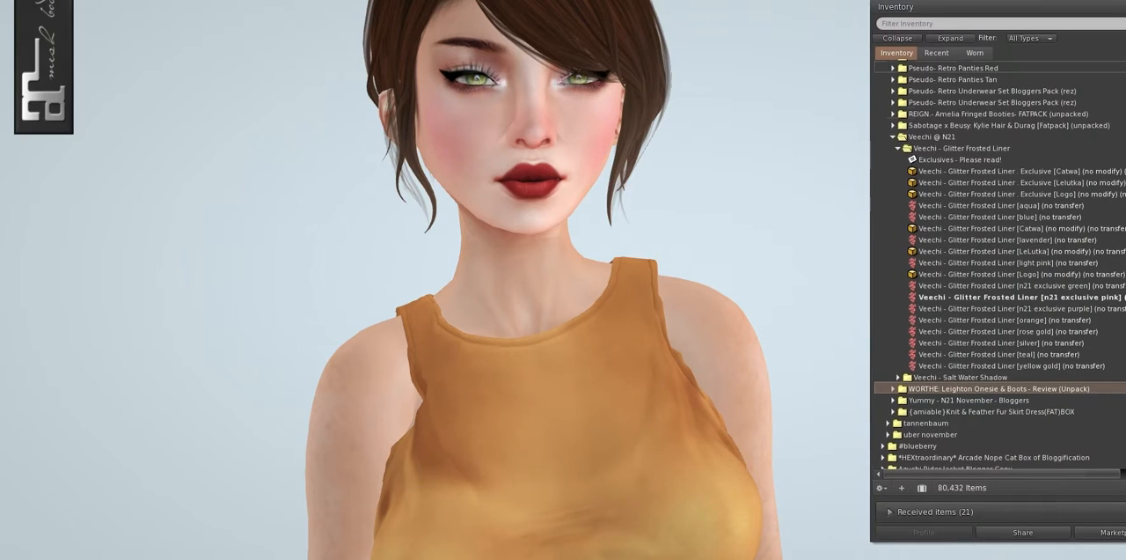
{"action": "right_click", "coordinate": [986, 204]}
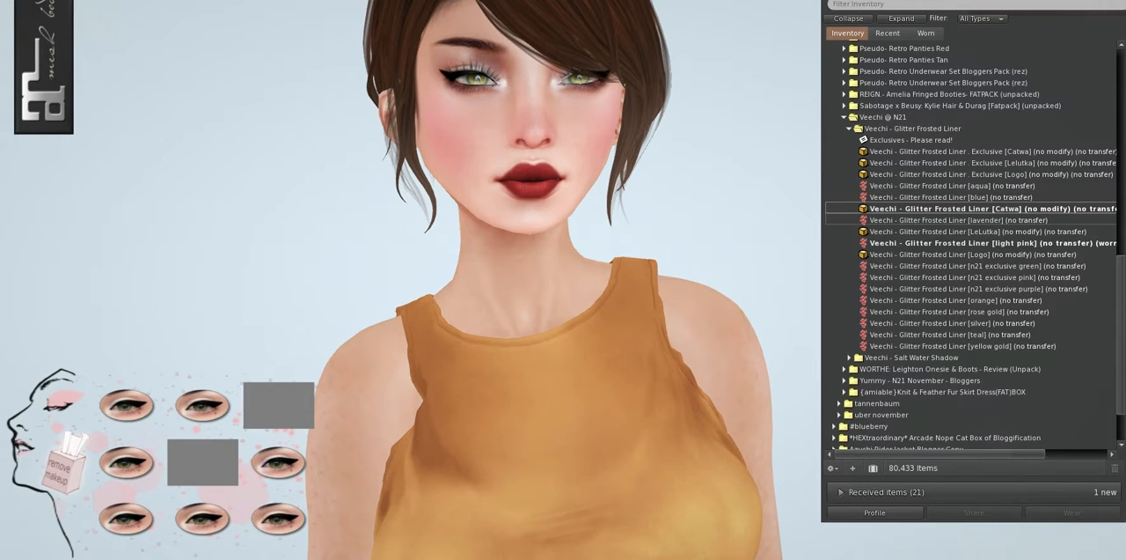
{"action": "left_click", "coordinate": [968, 243]}
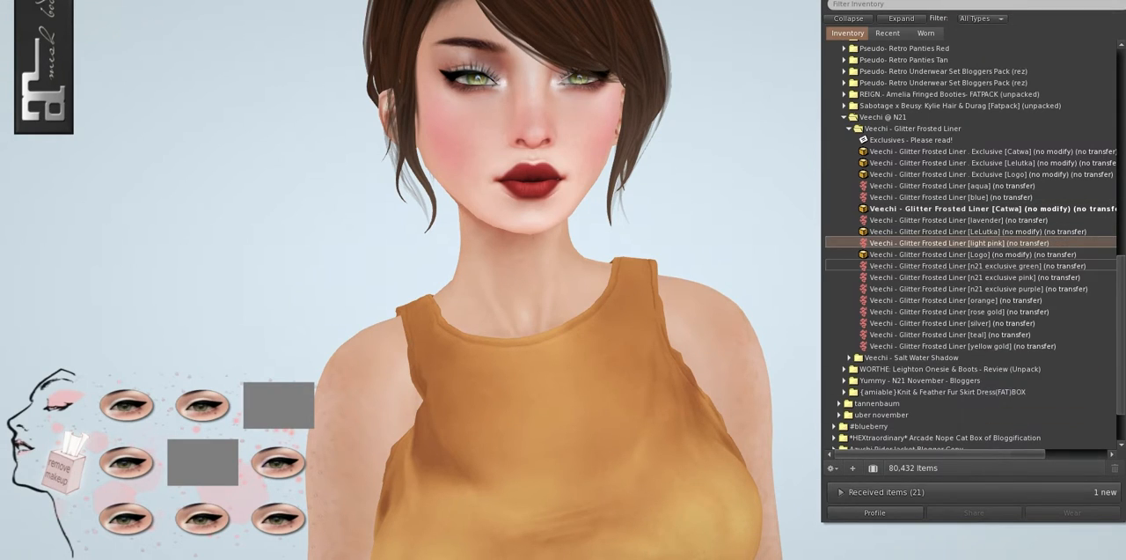
{"action": "left_click", "coordinate": [959, 264]}
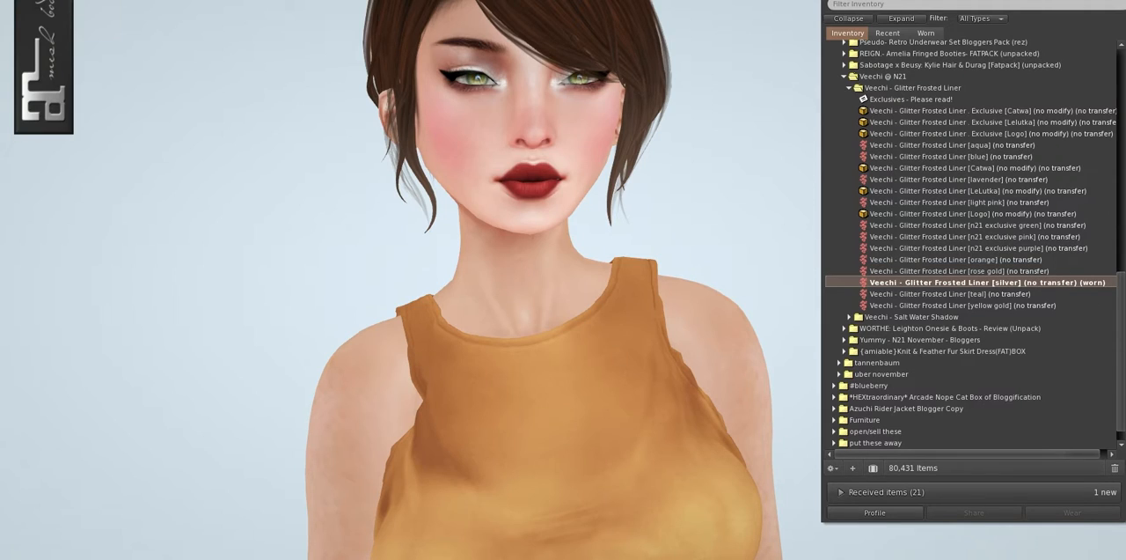
- Wear a liner shade, then wear the Catwa Salt Water Shadow eyeshadow applier
{"action": "double_click", "coordinate": [968, 294]}
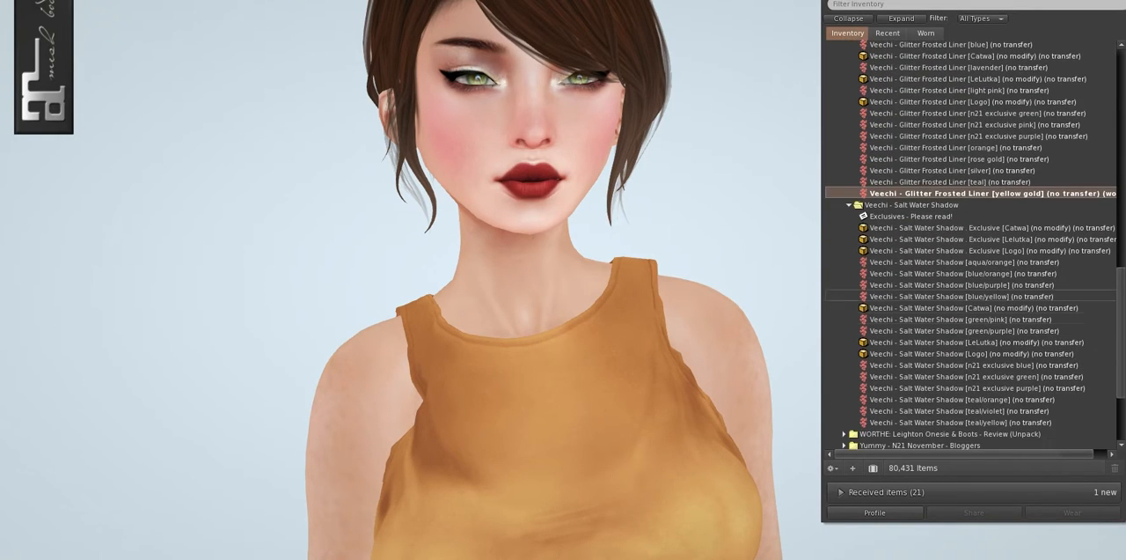
{"action": "left_click", "coordinate": [968, 227]}
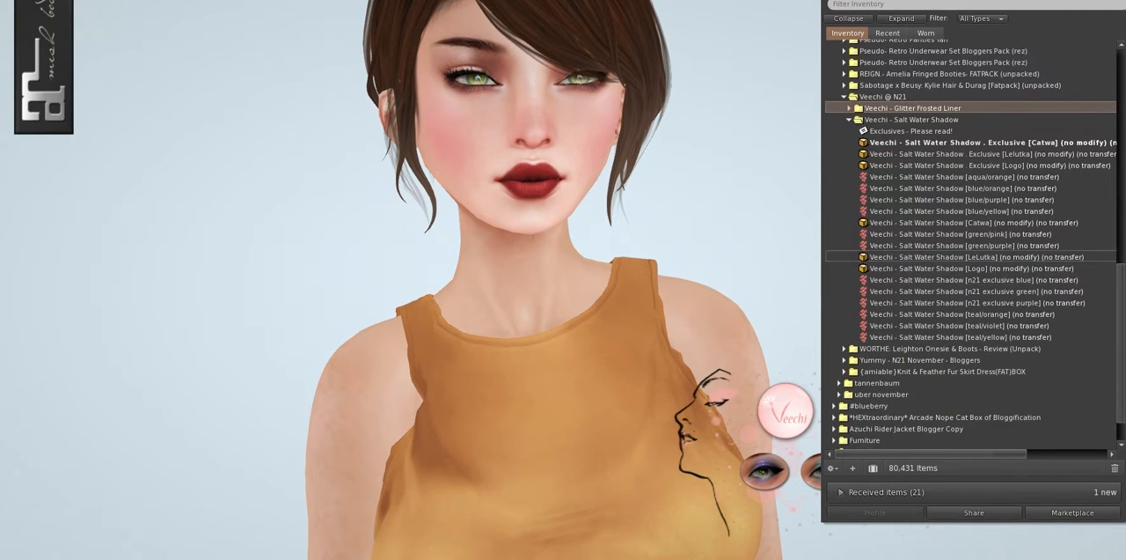
{"action": "right_click", "coordinate": [964, 222]}
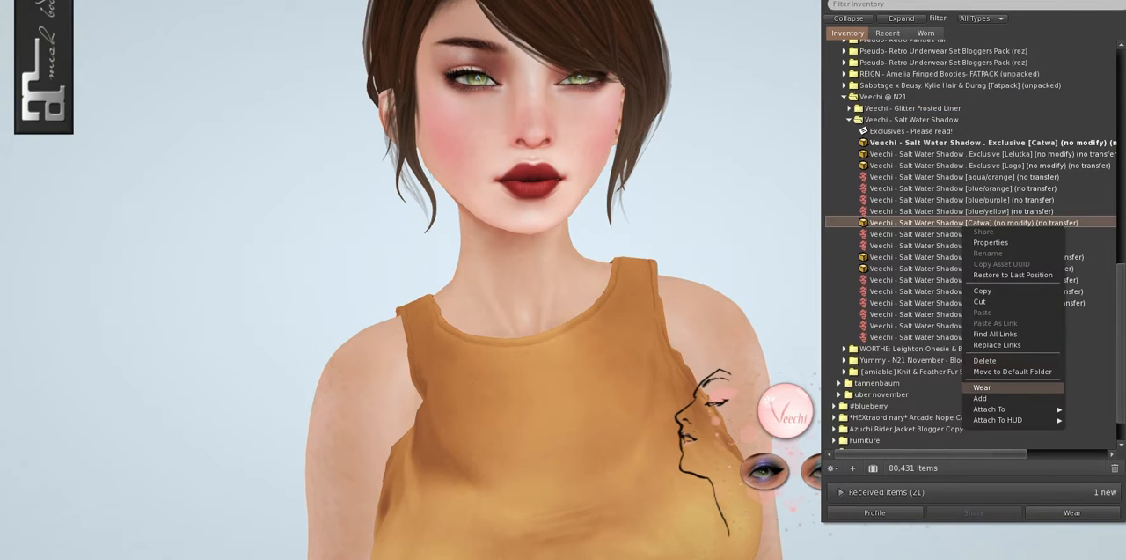
{"action": "left_click", "coordinate": [982, 387]}
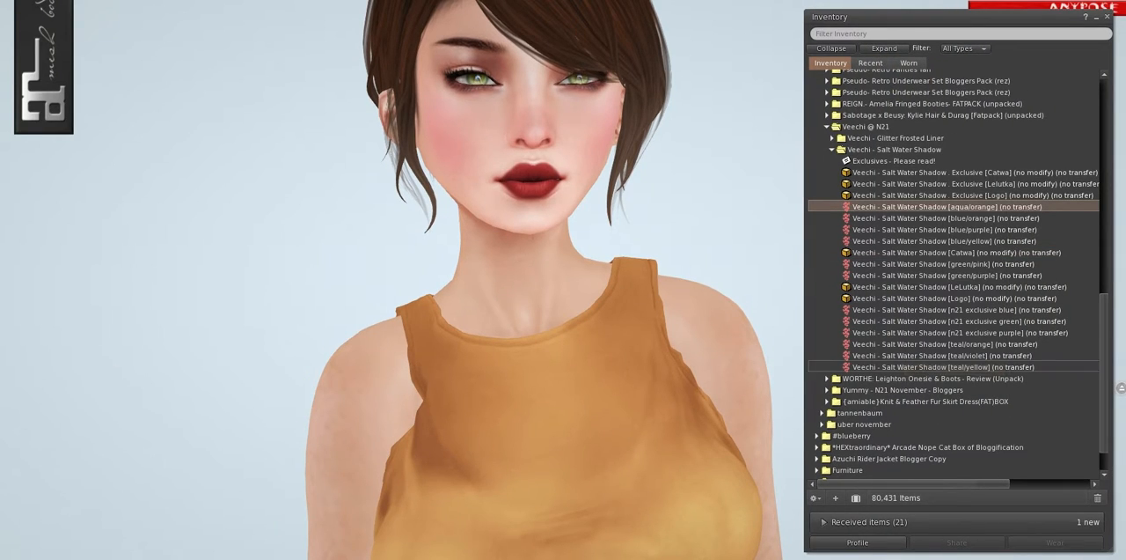
- Try the aqua-orange, next, N21 exclusive blue and purple eyeshadow shades
{"action": "double_click", "coordinate": [959, 206]}
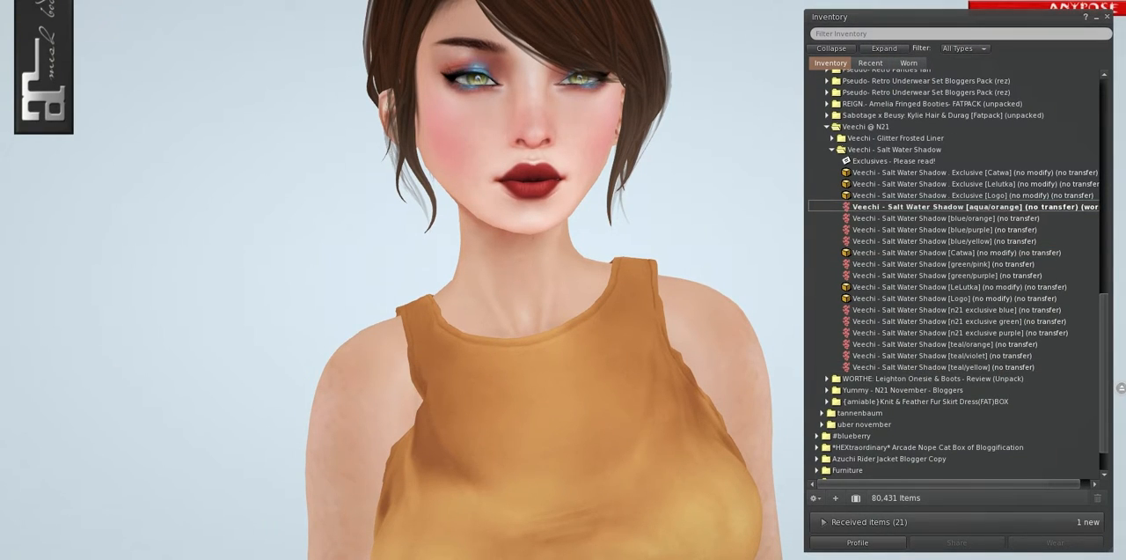
{"action": "left_click", "coordinate": [968, 218]}
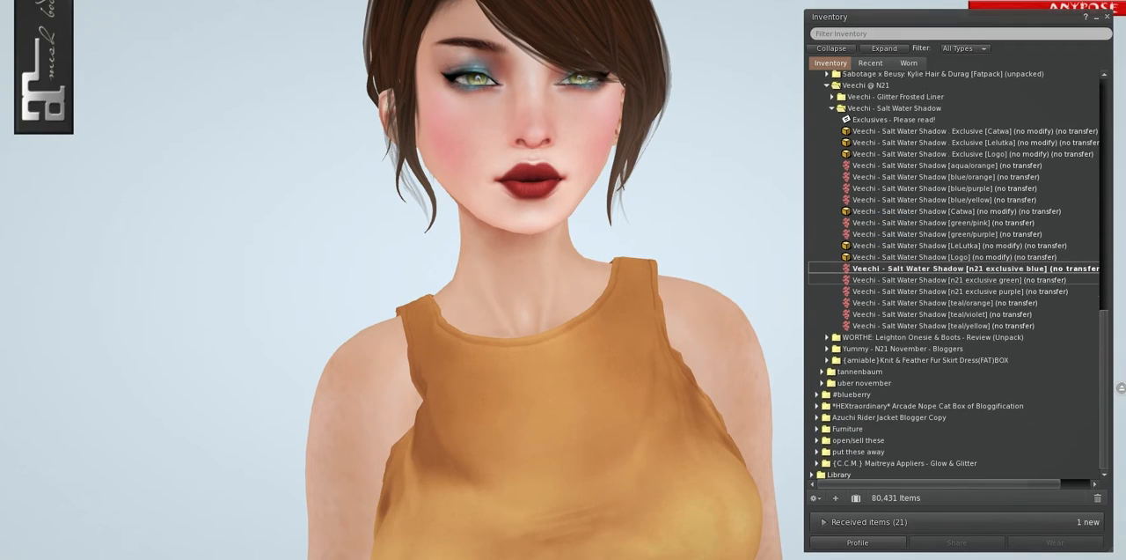
{"action": "left_click", "coordinate": [954, 278]}
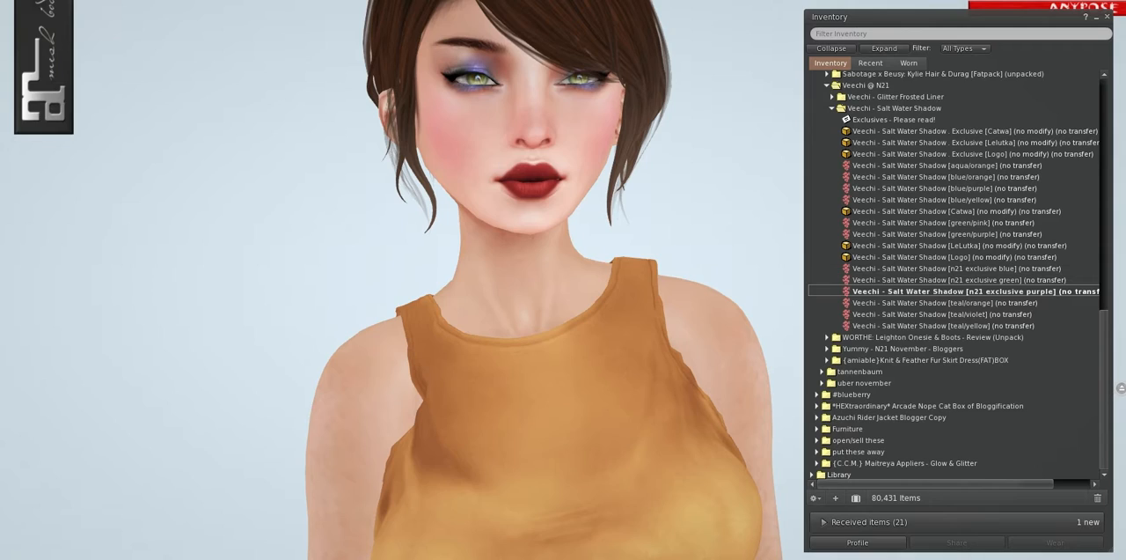
{"action": "double_click", "coordinate": [947, 303]}
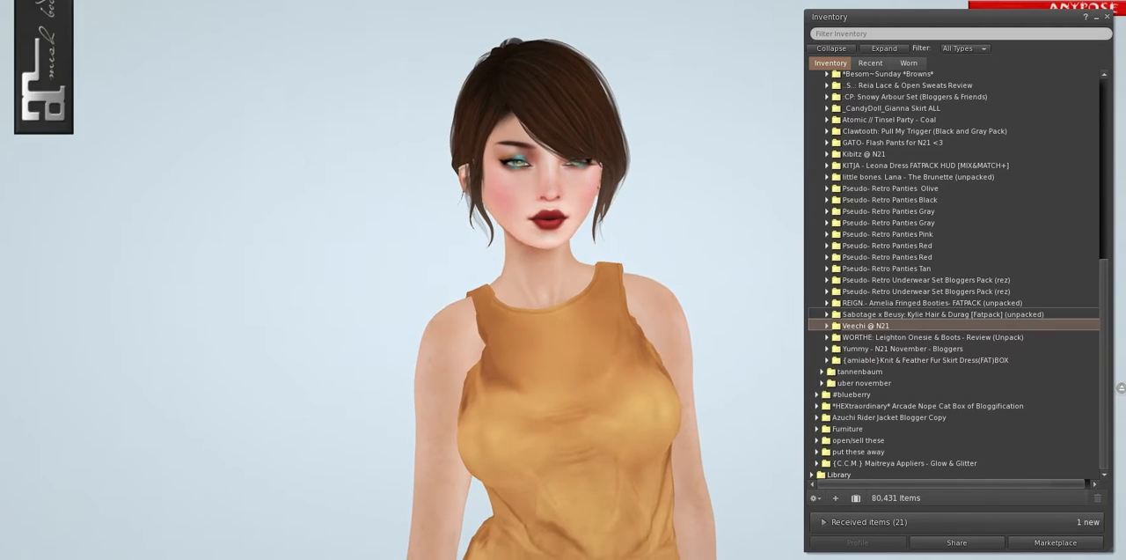
- Wear the Sabotage x Beusy Kylie hair and durag pack and try a durag colour on its HUD
{"action": "left_click", "coordinate": [827, 313]}
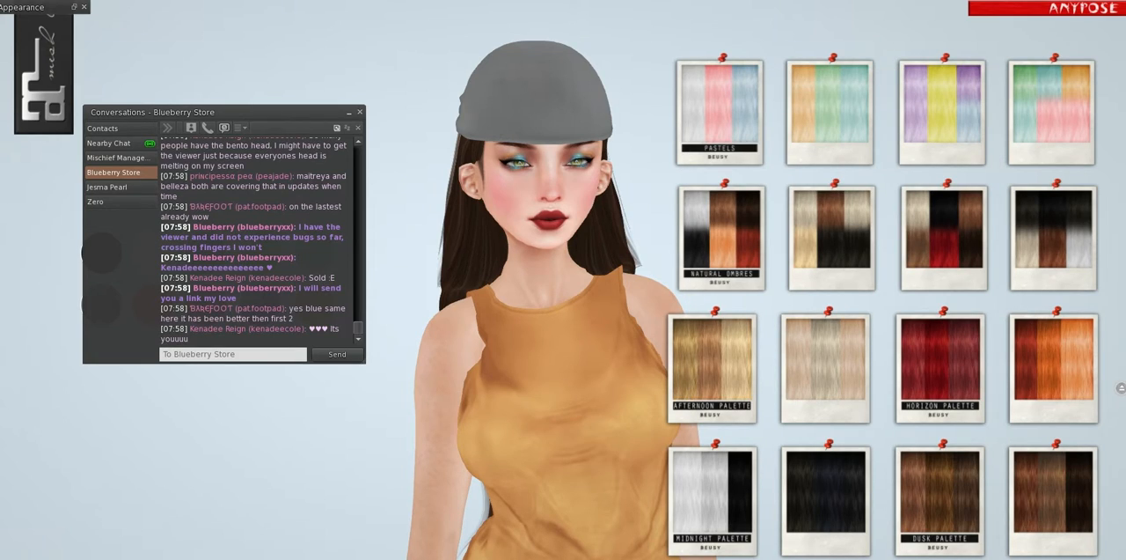
{"action": "left_click", "coordinate": [349, 112]}
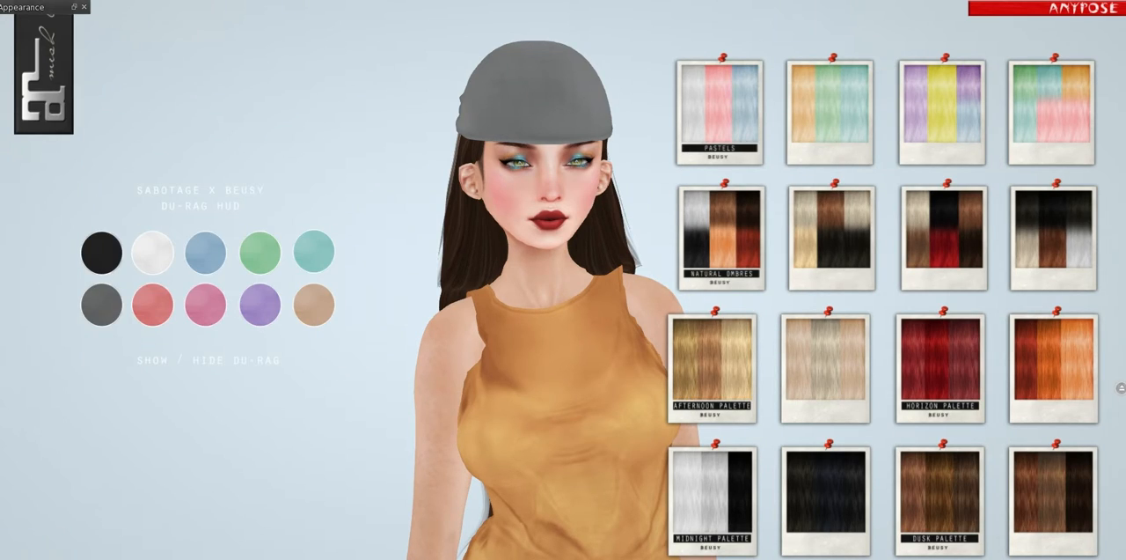
{"action": "left_click", "coordinate": [258, 304]}
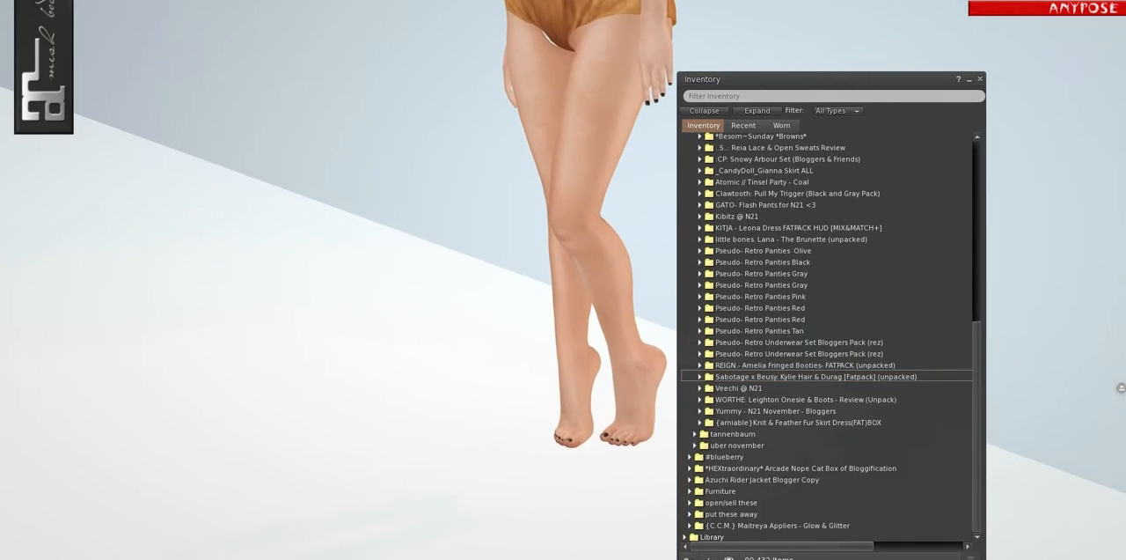
- Expand the REIGN Amelia Fringed Booties fatpack and bring up actions for a booties item
{"action": "left_click", "coordinate": [699, 365]}
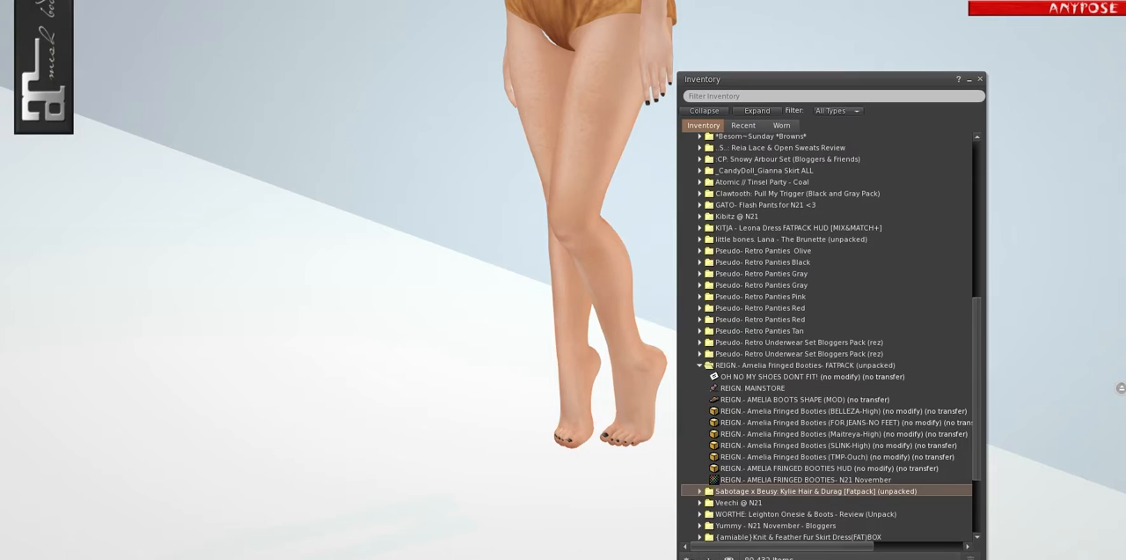
{"action": "right_click", "coordinate": [933, 362]}
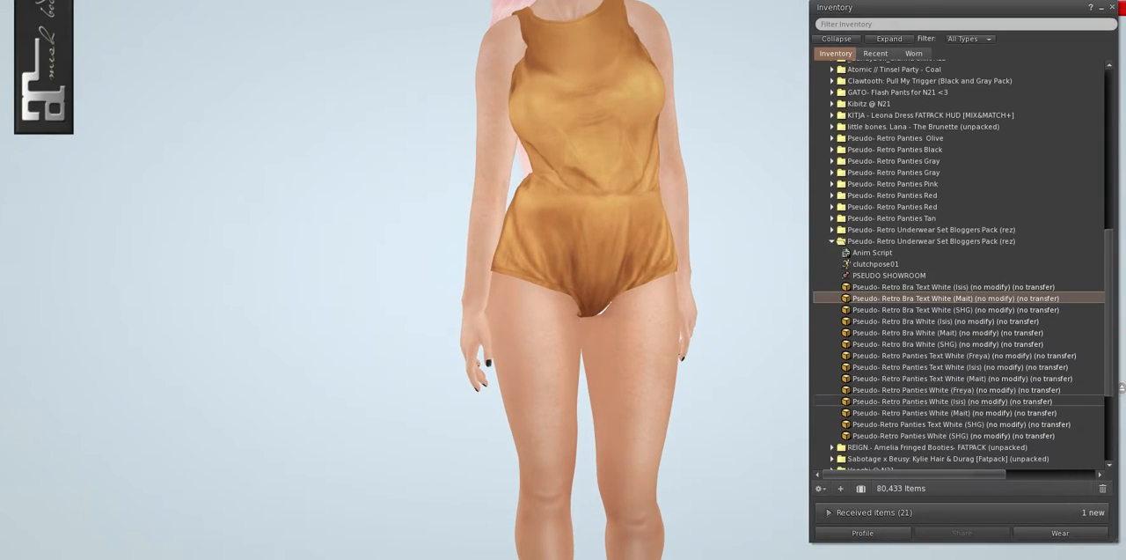
- Wear the white Retro Panties Text item and add the white retro bra to the outfit
{"action": "left_click", "coordinate": [959, 376]}
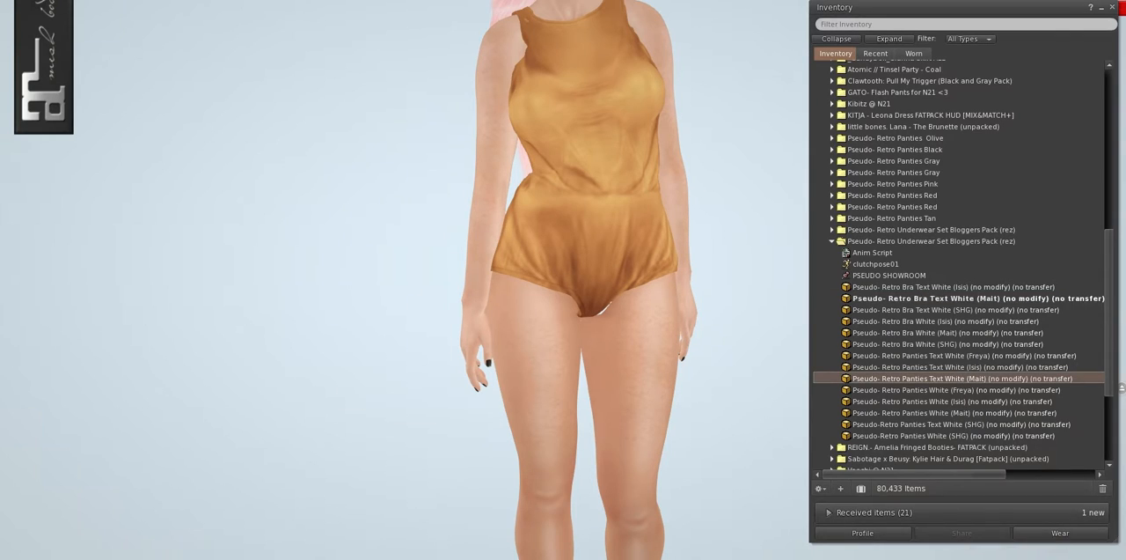
{"action": "right_click", "coordinate": [602, 250]}
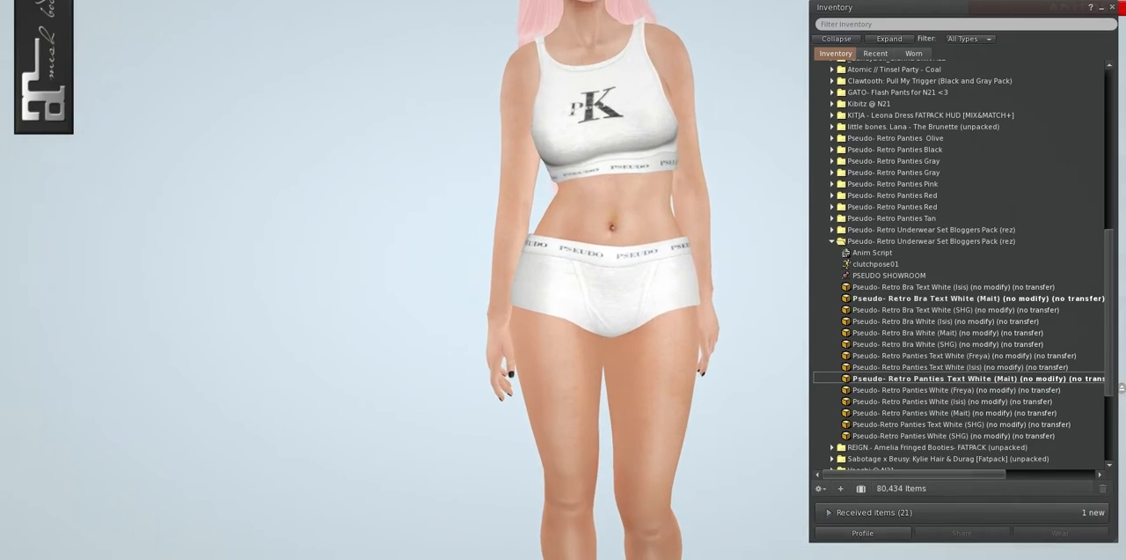
{"action": "scroll", "scroll_direction": "down", "scroll_amount": 3}
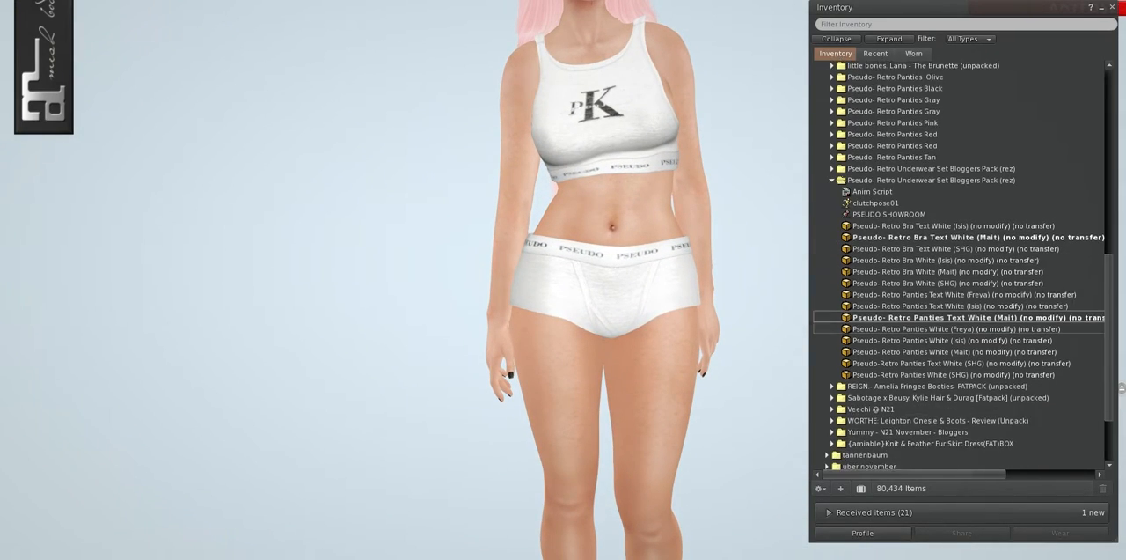
{"action": "scroll", "scroll_direction": "down", "scroll_amount": 3}
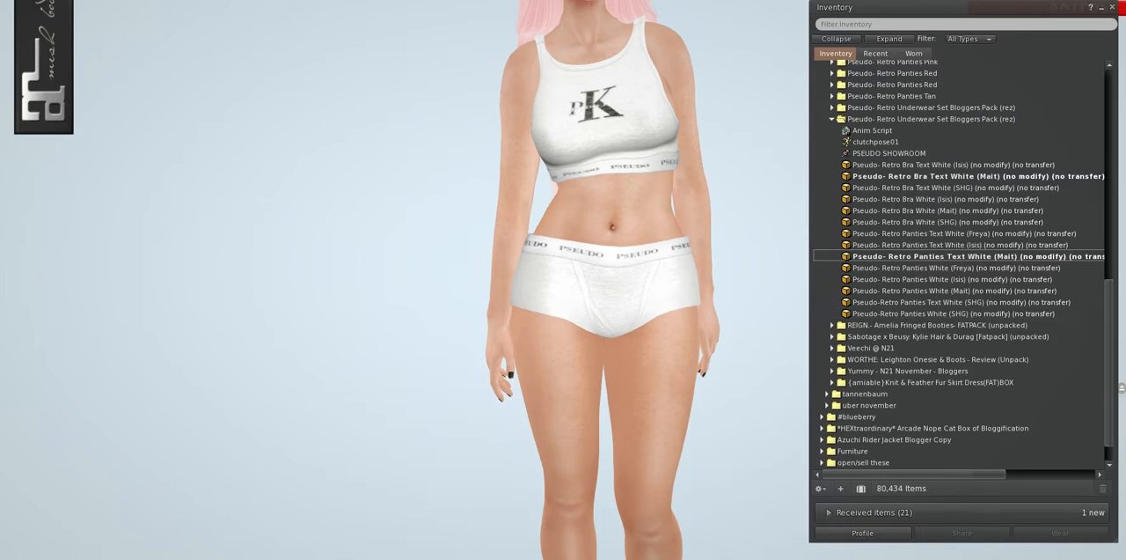
{"action": "scroll", "scroll_direction": "down", "scroll_amount": 3}
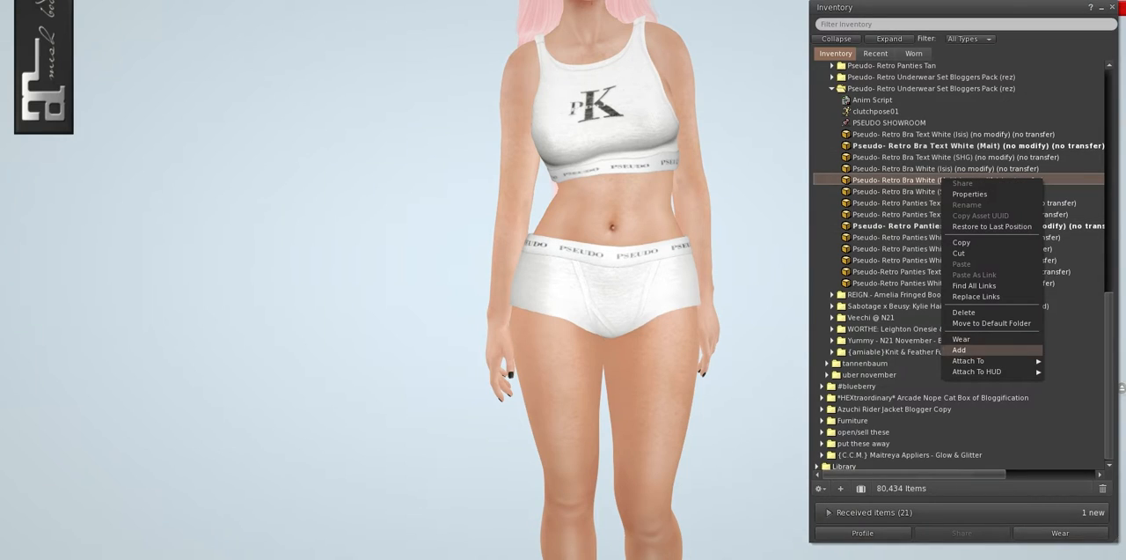
{"action": "left_click", "coordinate": [959, 349]}
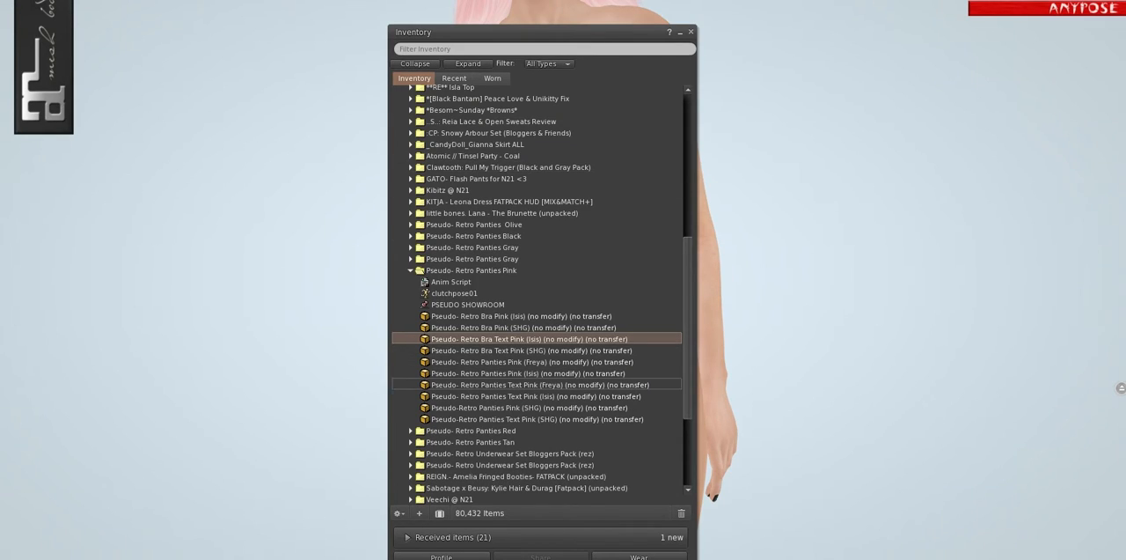
- Add the pink Pseudo retro bra and panties, then scroll to the gray versions
{"action": "left_click", "coordinate": [419, 513]}
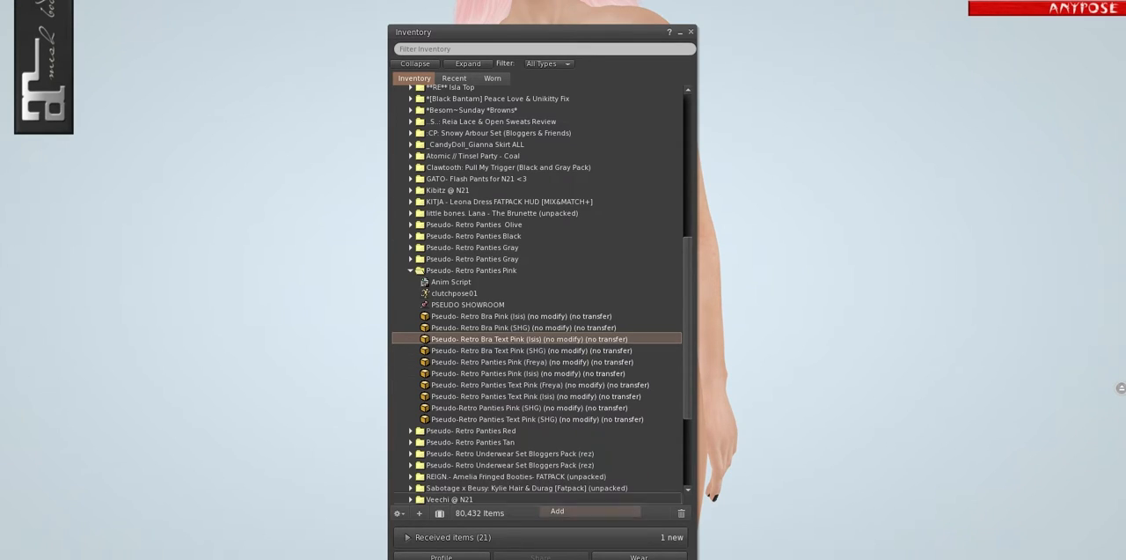
{"action": "left_click", "coordinate": [535, 396]}
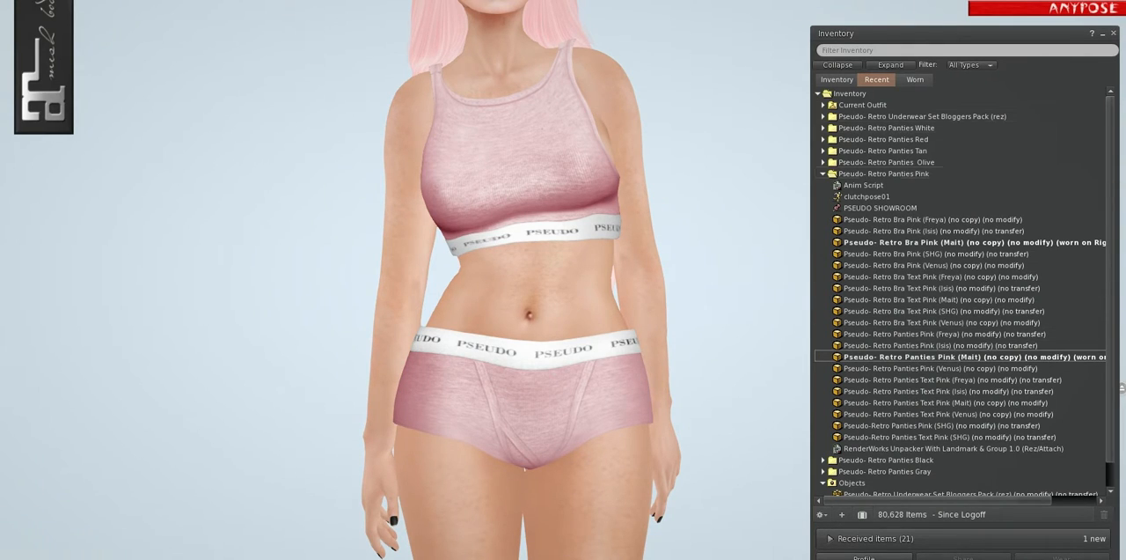
{"action": "scroll", "scroll_direction": "down", "scroll_amount": 3}
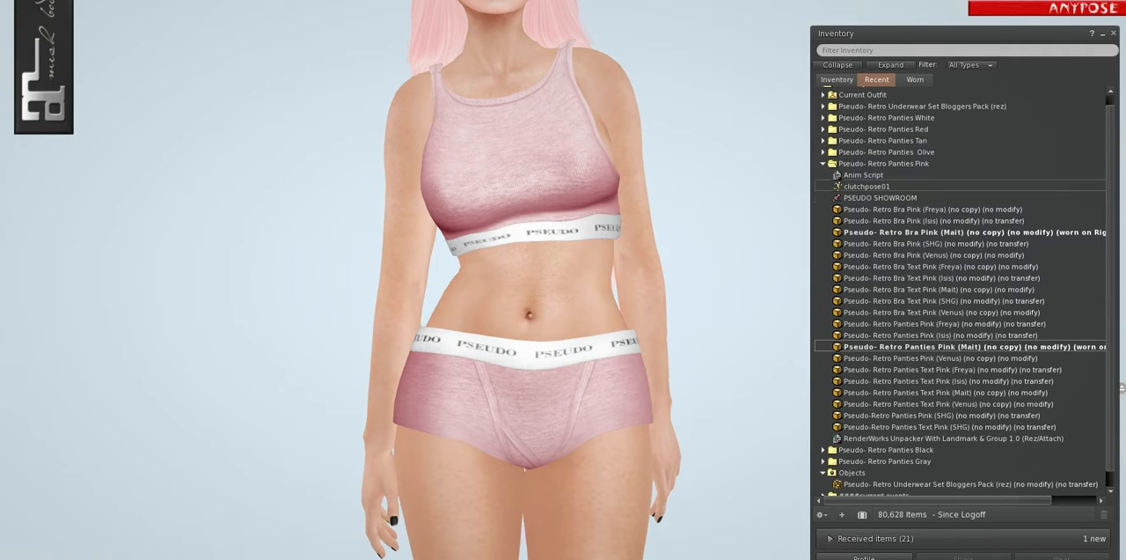
{"action": "scroll", "scroll_direction": "down", "scroll_amount": 3}
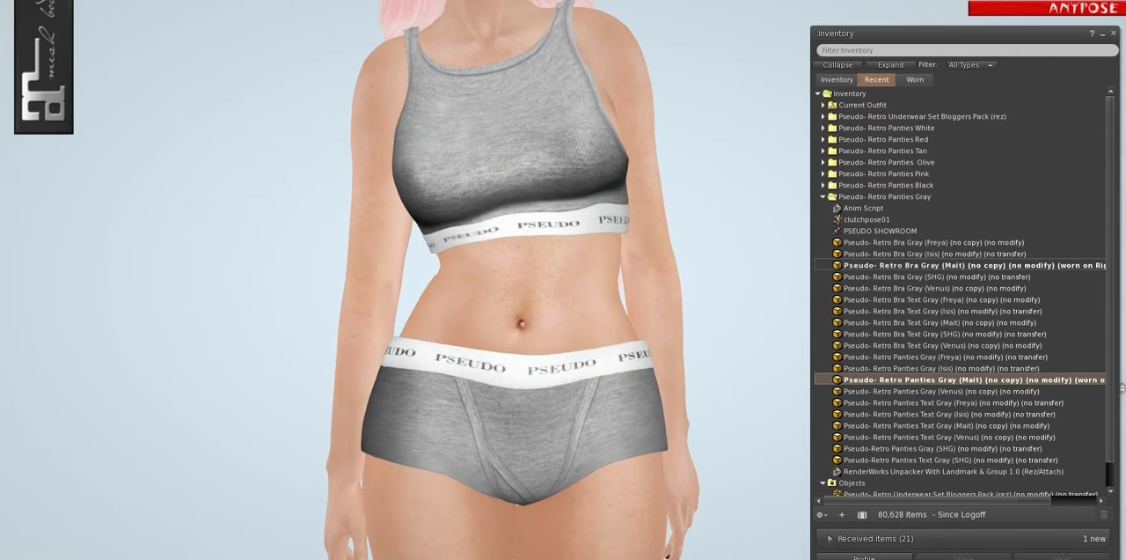
- Collapse the Recent folders and expand little bones Lana - The Brunette in the full Inventory listing
{"action": "left_click", "coordinate": [824, 197]}
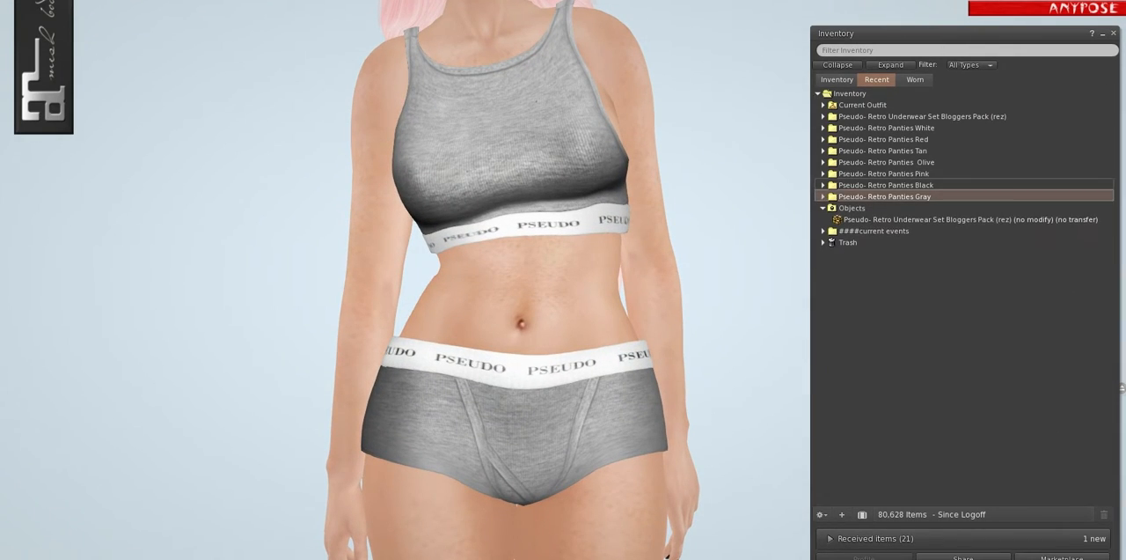
{"action": "left_click", "coordinate": [923, 117]}
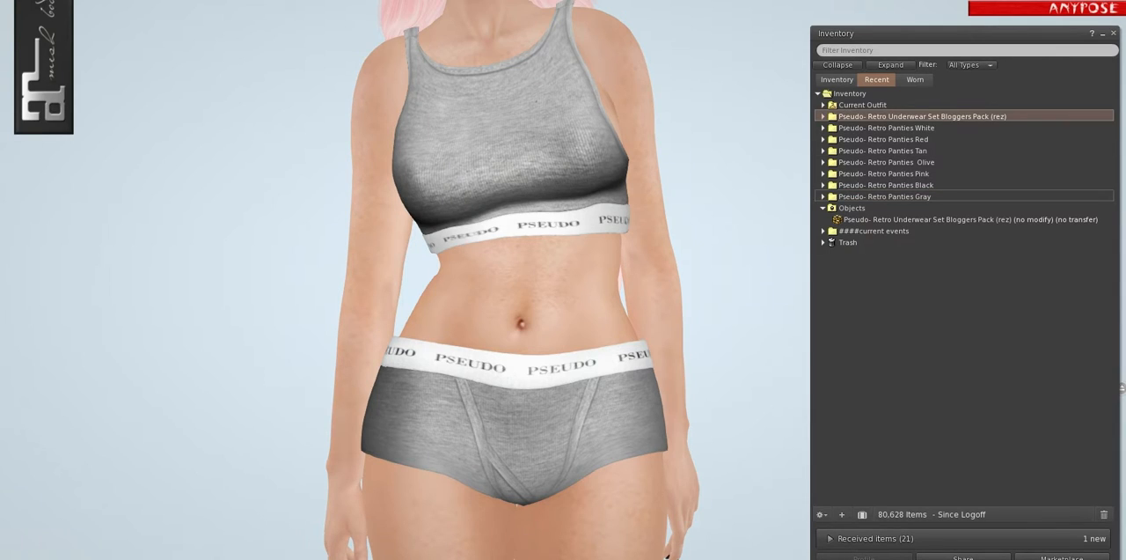
{"action": "left_click", "coordinate": [838, 79]}
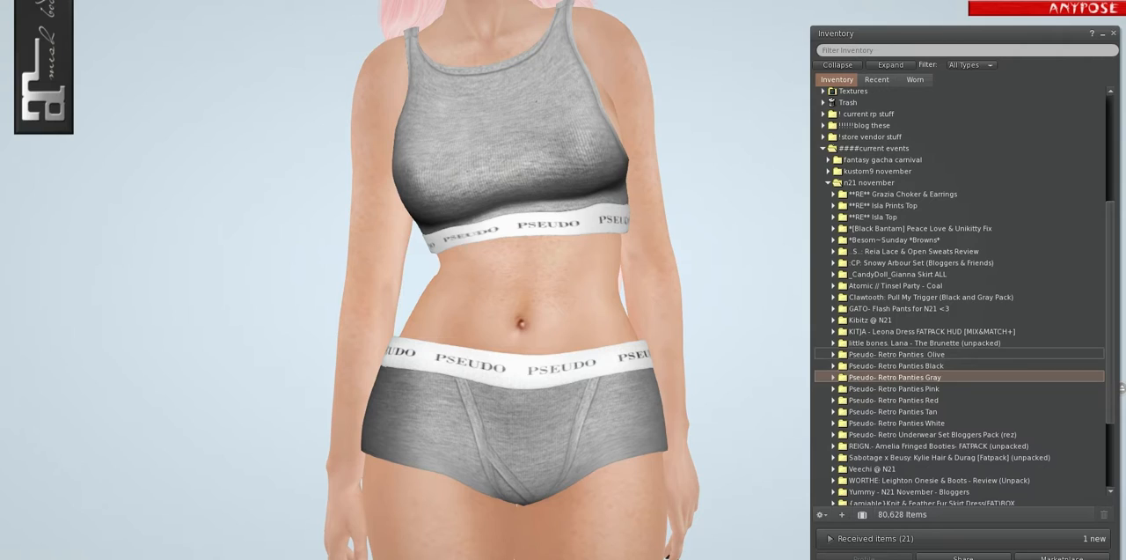
{"action": "left_click", "coordinate": [834, 341]}
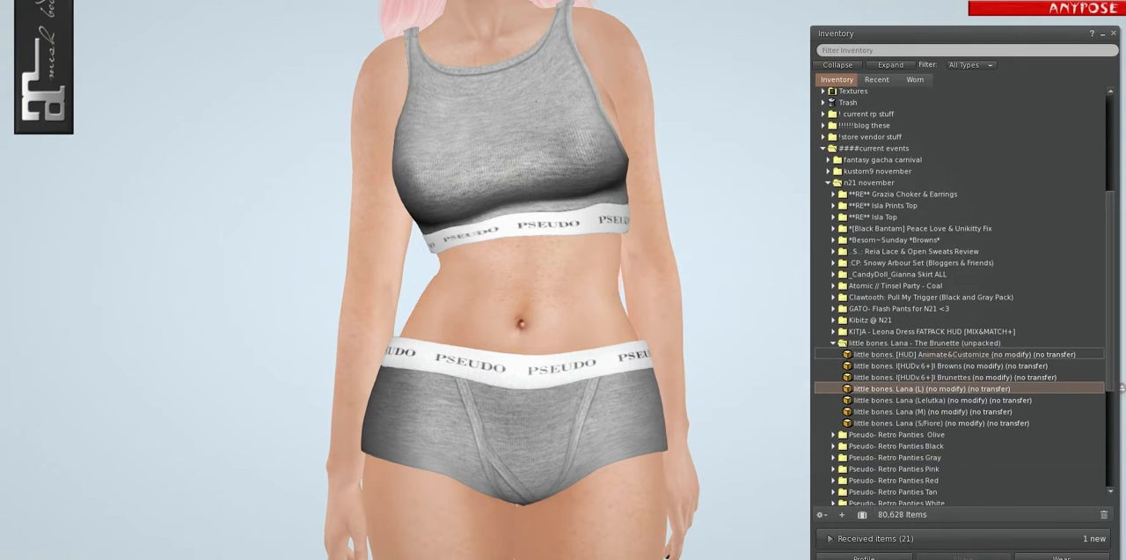
{"action": "right_click", "coordinate": [950, 377]}
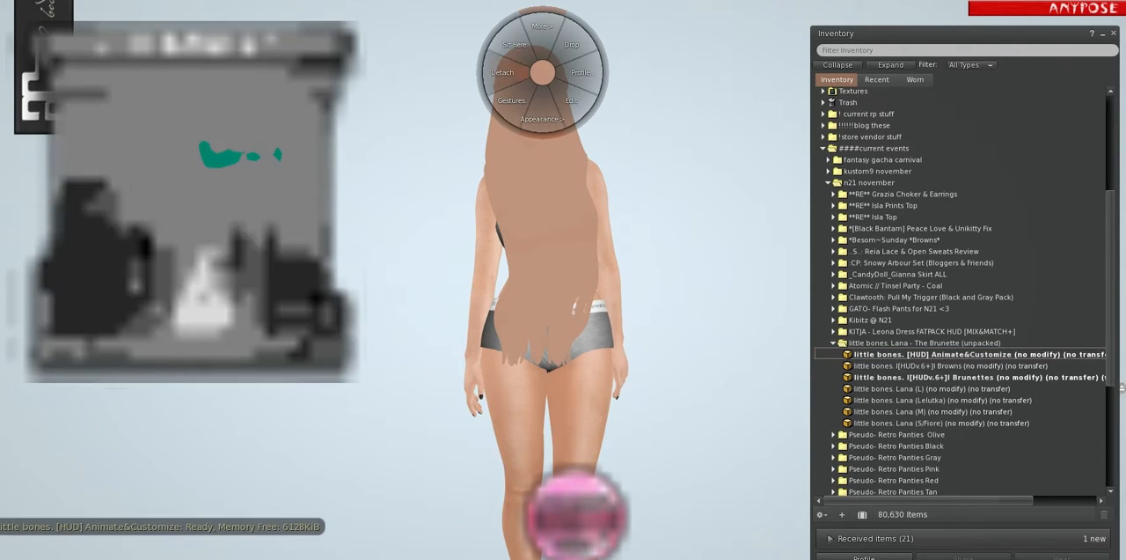
- Wear the Lana brunette hair with its HUD and adjust the hair colour on the HUD
{"action": "right_click", "coordinate": [916, 387]}
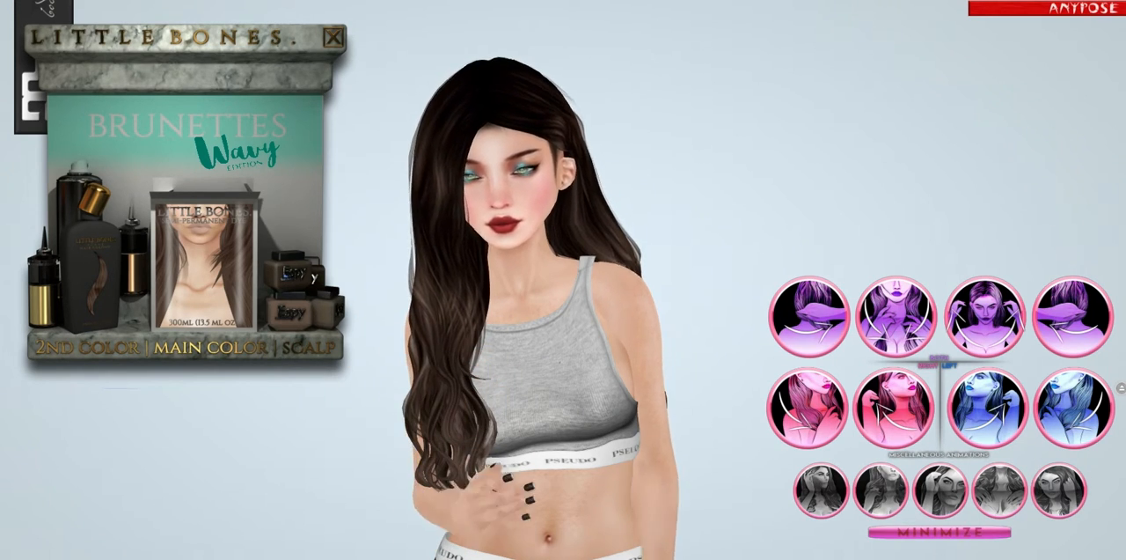
{"action": "left_click", "coordinate": [214, 347]}
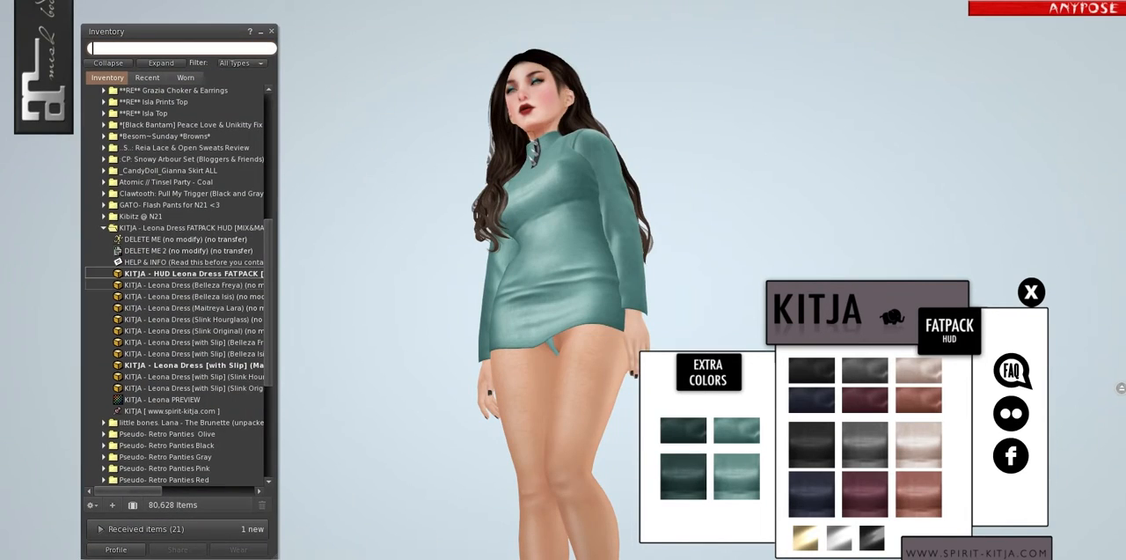
- Wear the KITJA Leona dress from its FATPACK folder and attach its colour HUD
{"action": "right_click", "coordinate": [190, 307]}
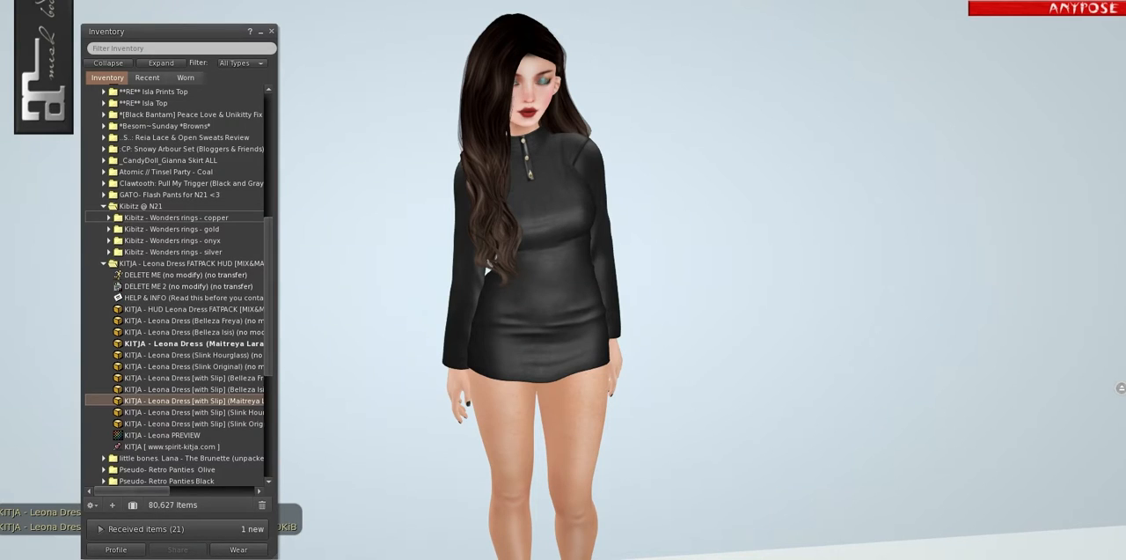
- Make the Leona dress black on the HUD, then add the copper Kibitz Wonders rings
{"action": "left_click", "coordinate": [110, 218]}
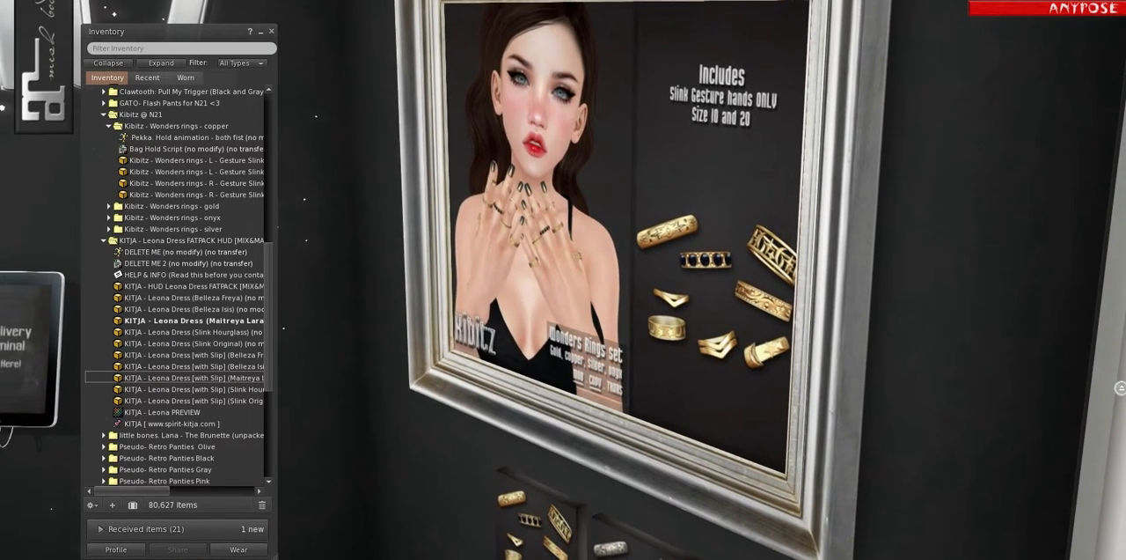
{"action": "right_click", "coordinate": [179, 183]}
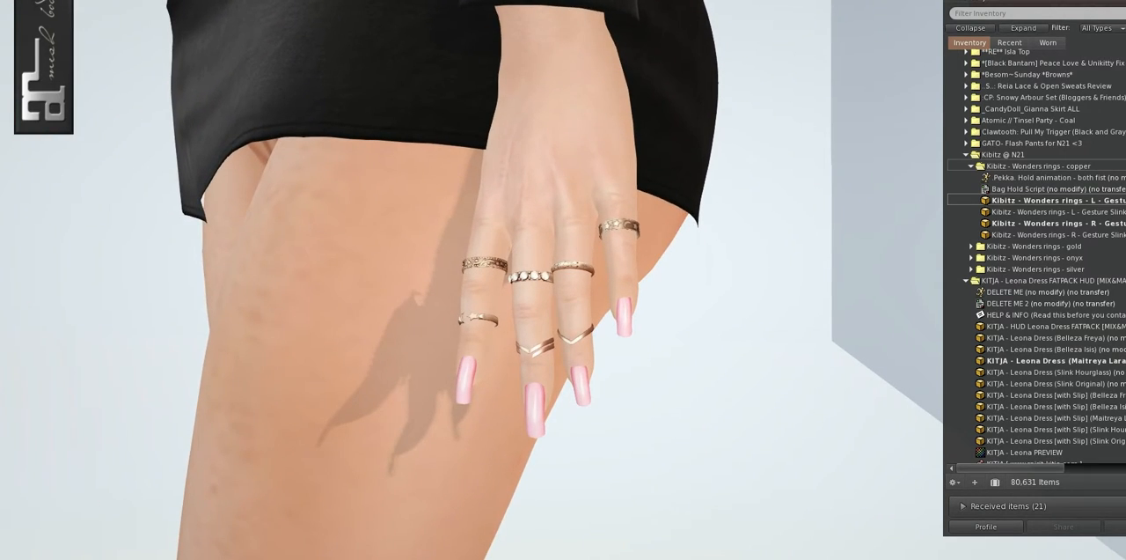
- Detach the worn copper Wonders rings and add the gold version to the hand
{"action": "right_click", "coordinate": [1039, 199]}
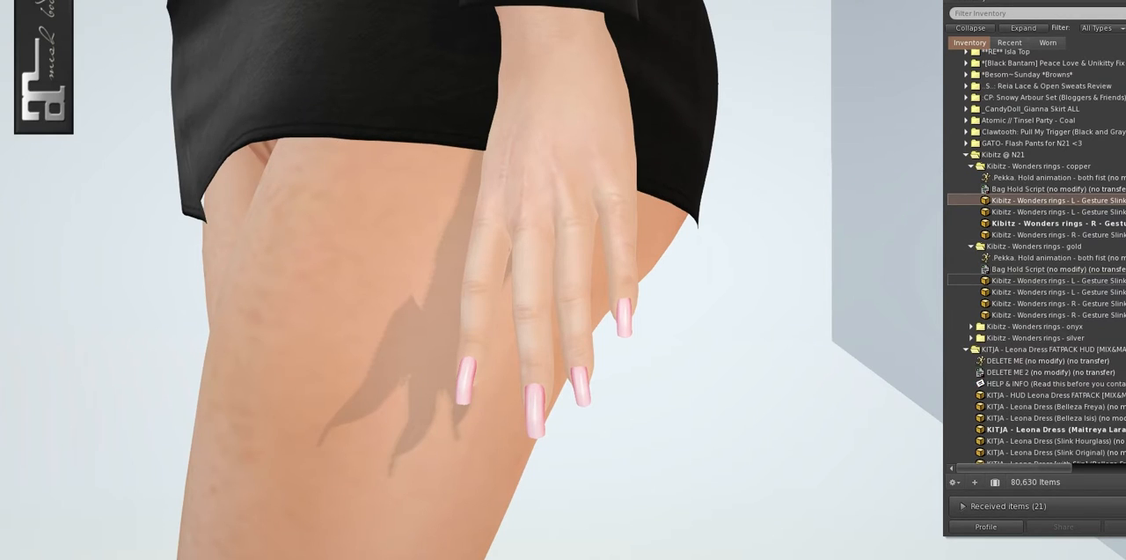
{"action": "right_click", "coordinate": [1039, 280]}
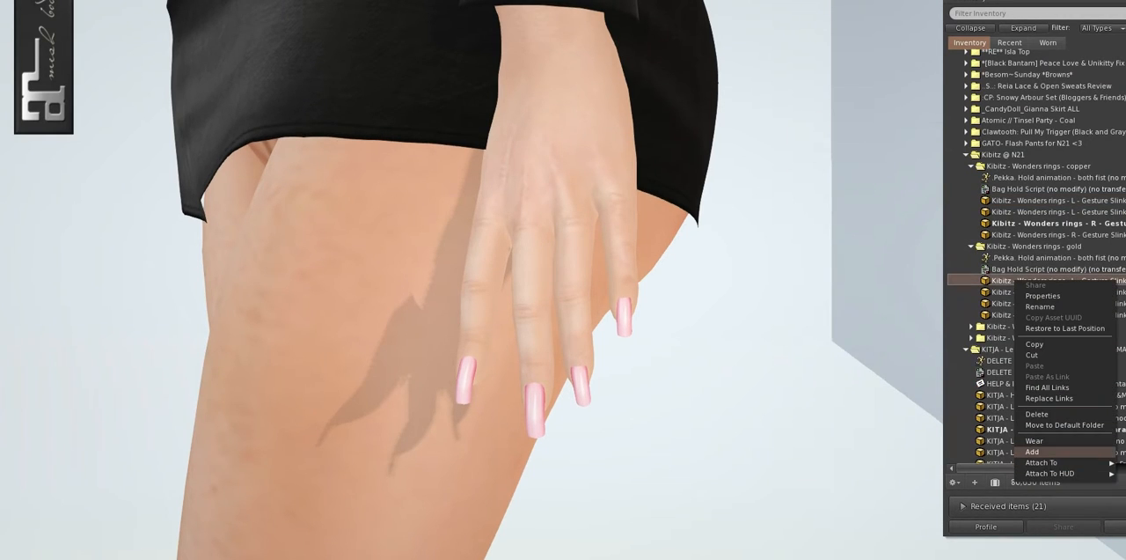
{"action": "left_click", "coordinate": [1031, 440]}
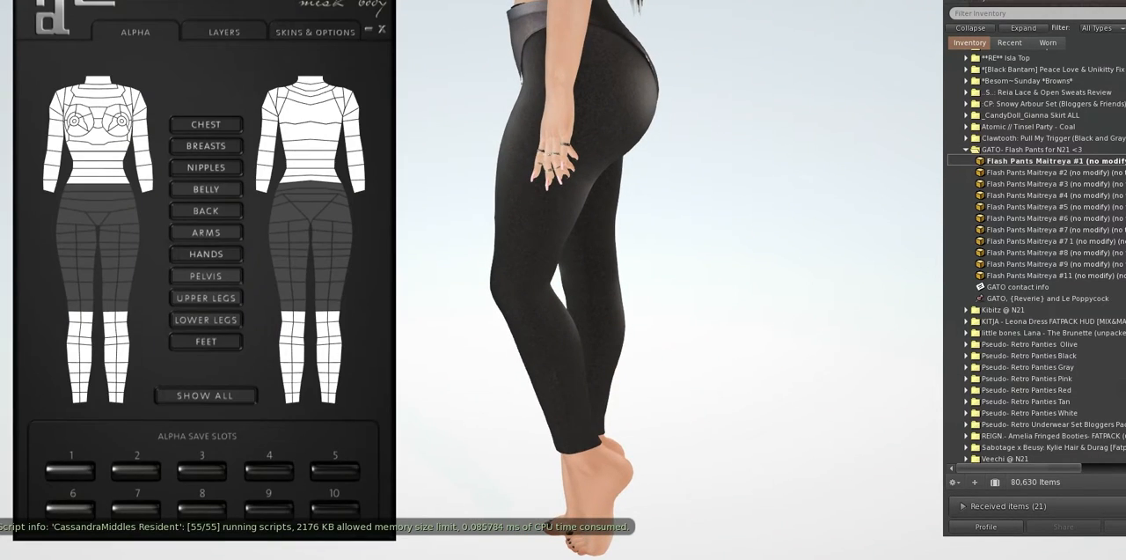
- Put away the alpha HUD and try several GATO Flash Pants Maitreya variants, ending in rainbow stripes
{"action": "left_click", "coordinate": [378, 30]}
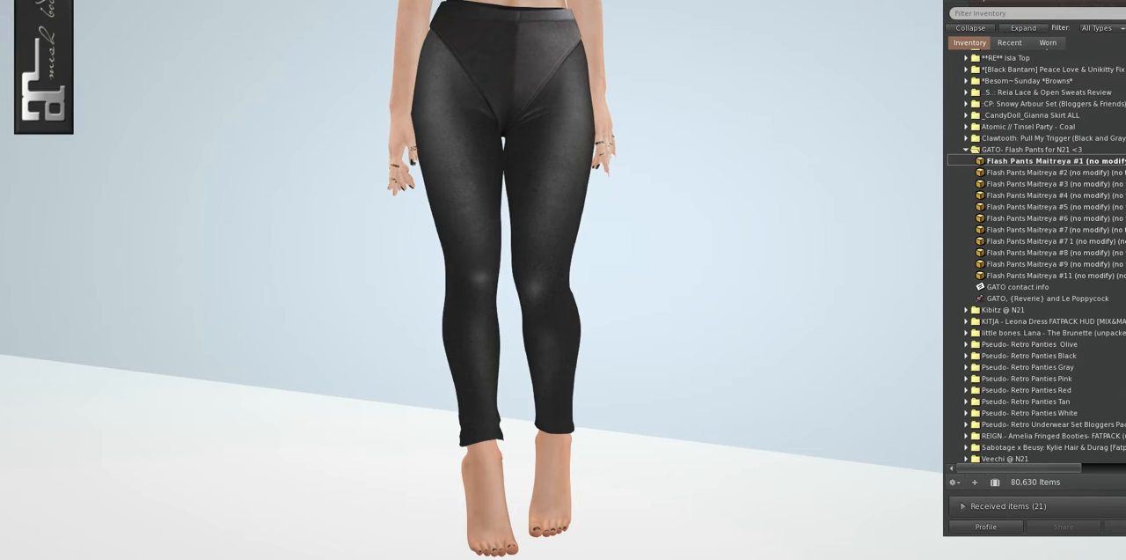
{"action": "double_click", "coordinate": [1056, 172]}
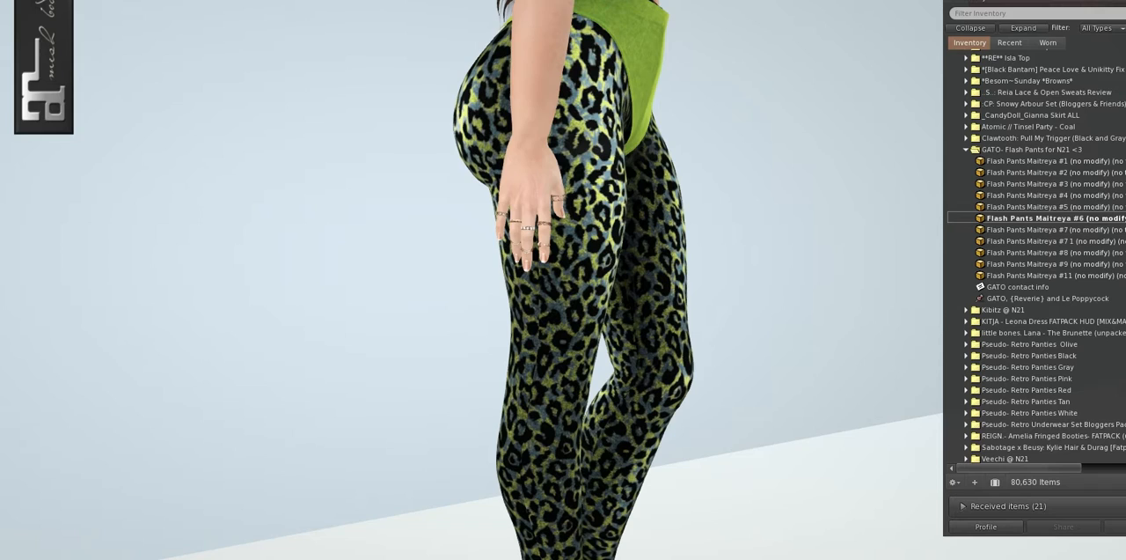
{"action": "left_click", "coordinate": [1055, 229]}
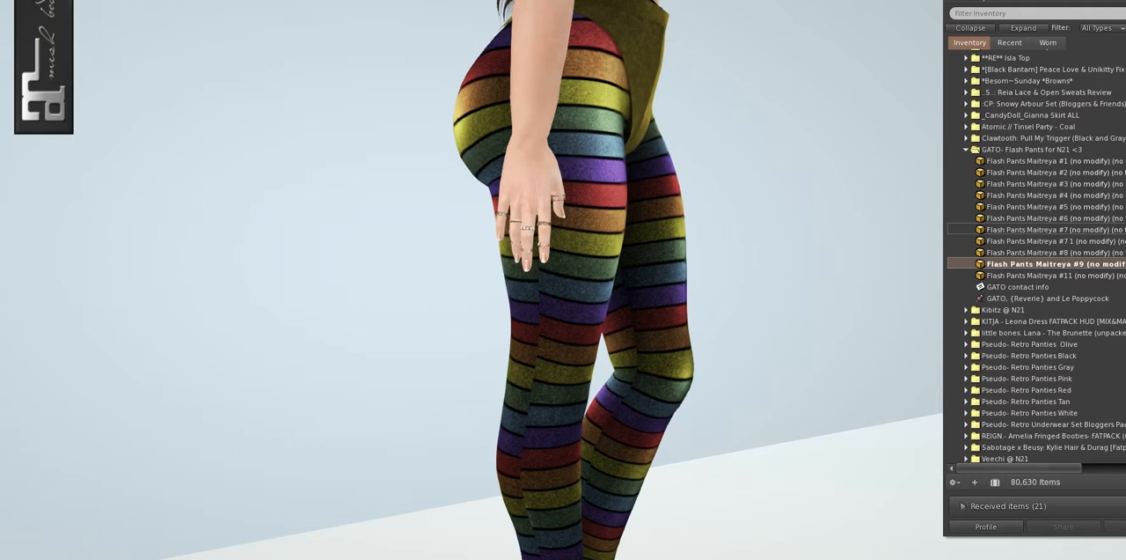
{"action": "right_click", "coordinate": [1047, 275]}
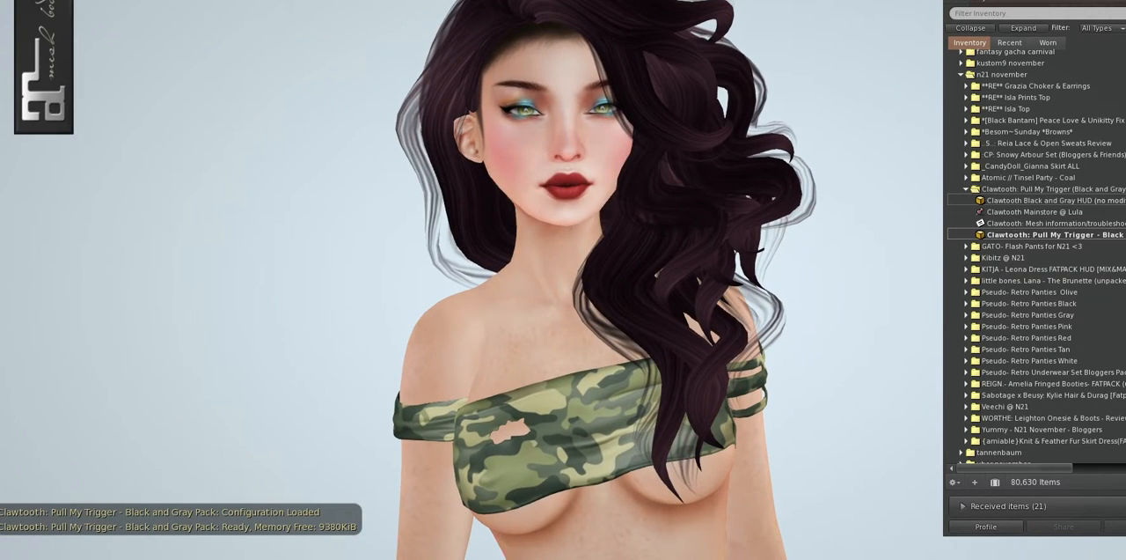
- Expand the Atomic Tinsel Party - Coal folder and bring up options for one of its items
{"action": "left_click", "coordinate": [1035, 176]}
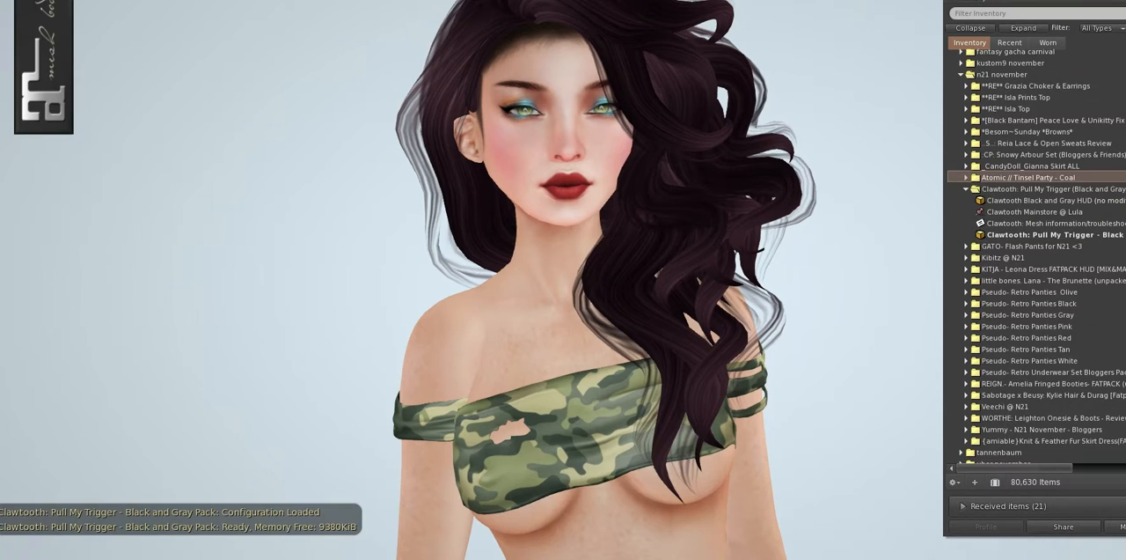
{"action": "left_click", "coordinate": [966, 176]}
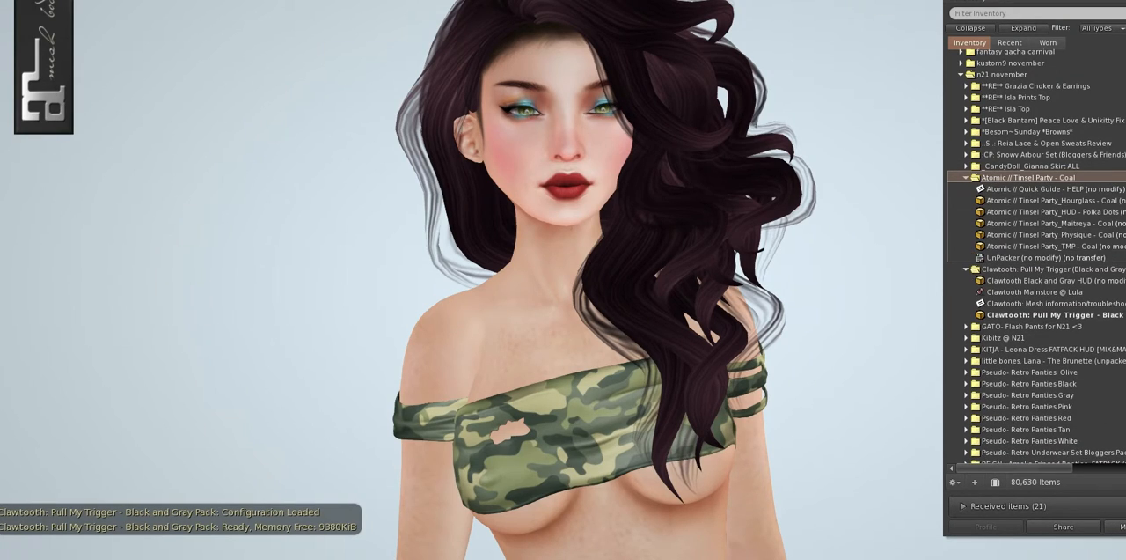
{"action": "right_click", "coordinate": [1048, 223]}
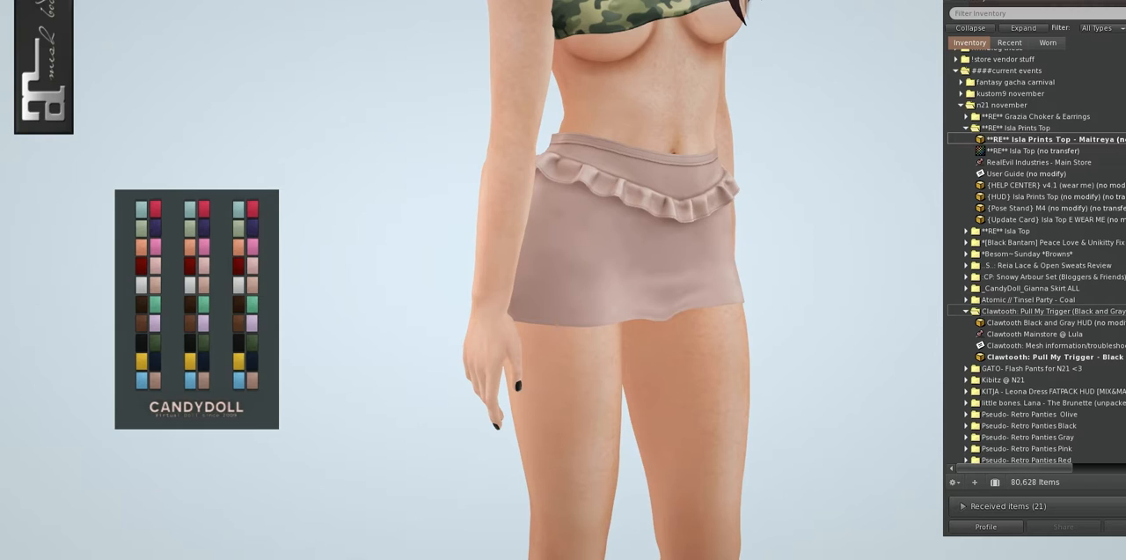
- Pick the CandyDoll skirt's colour from a swatch on its colour HUD
{"action": "left_click", "coordinate": [966, 276]}
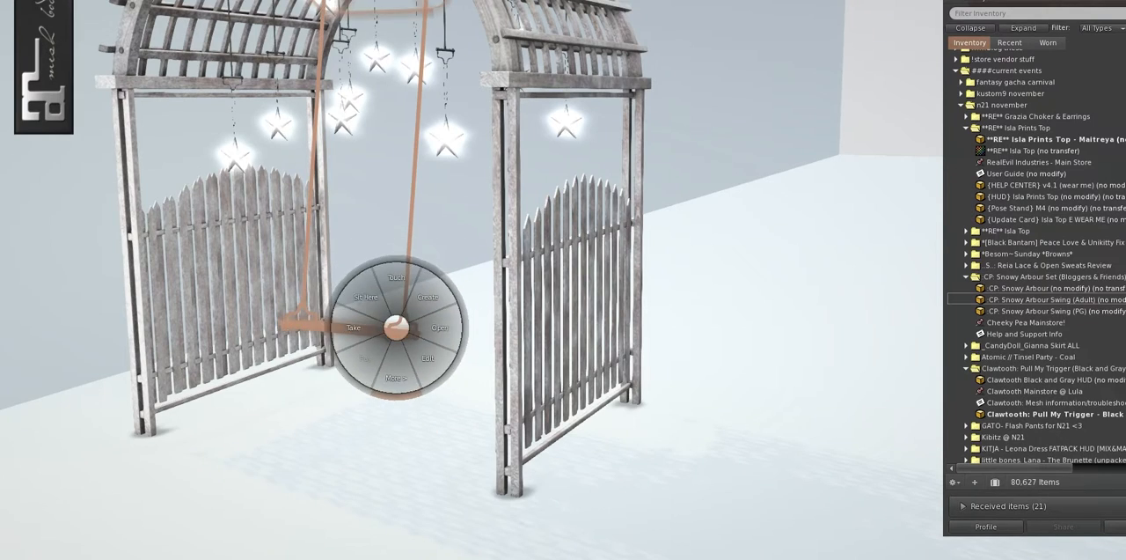
- Sit the avatar on the rezzed CP Snowy Arbour swing and choose an AVsitter sit pose
{"action": "left_click", "coordinate": [359, 298]}
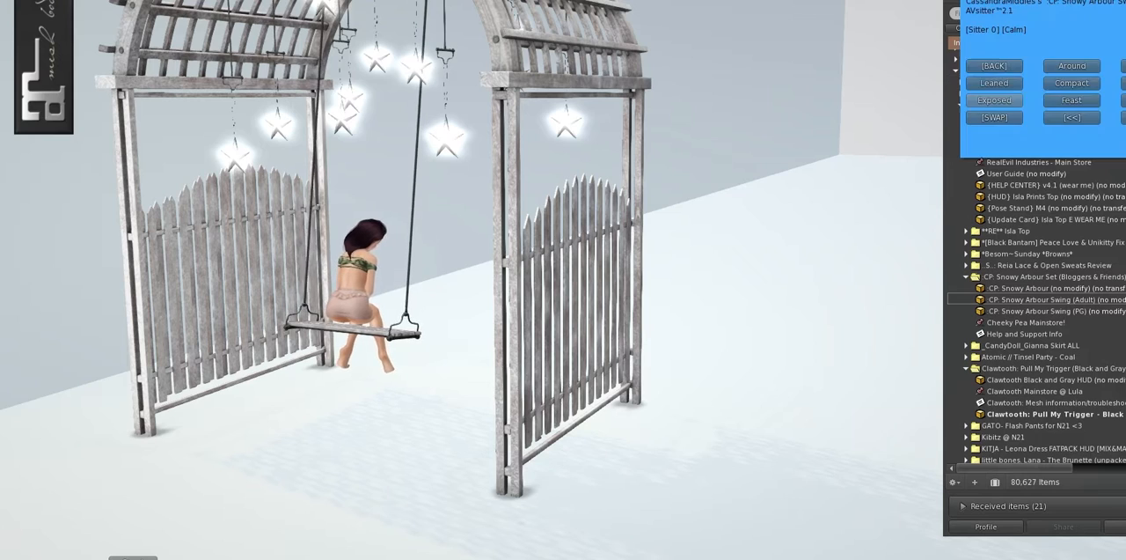
{"action": "left_click", "coordinate": [992, 98]}
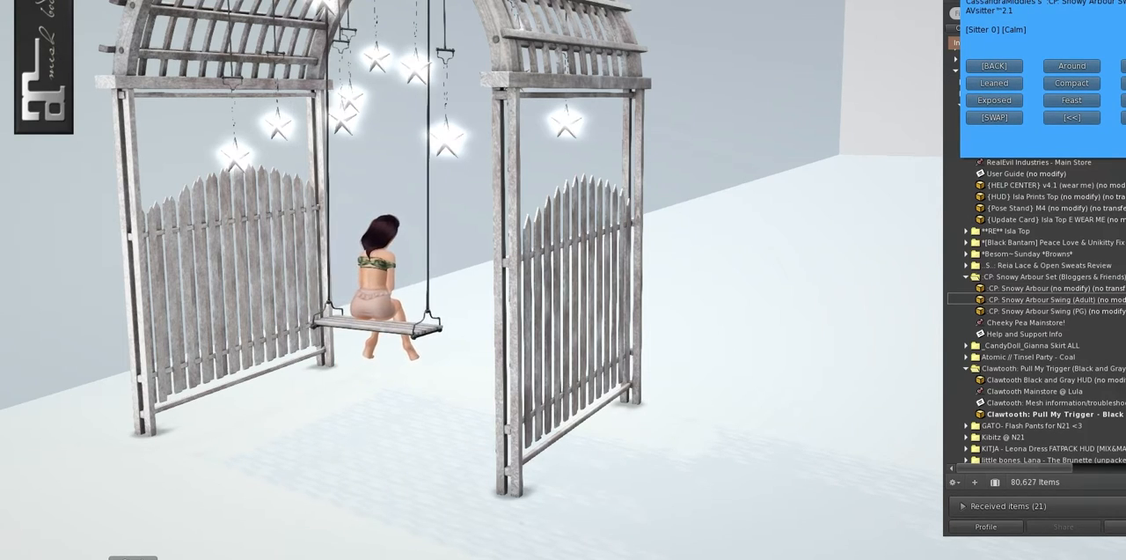
{"action": "right_click", "coordinate": [542, 261]}
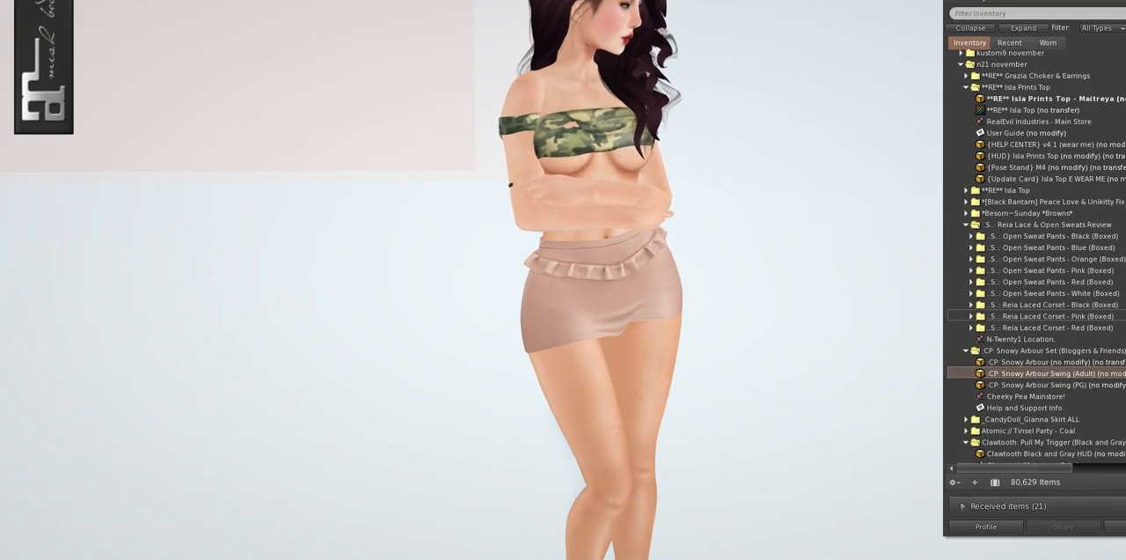
- Scroll the Inventory to the Reia Lace & Open Sweats Review folder with its sweat pants and corsets
{"action": "scroll", "scroll_direction": "down", "scroll_amount": 3}
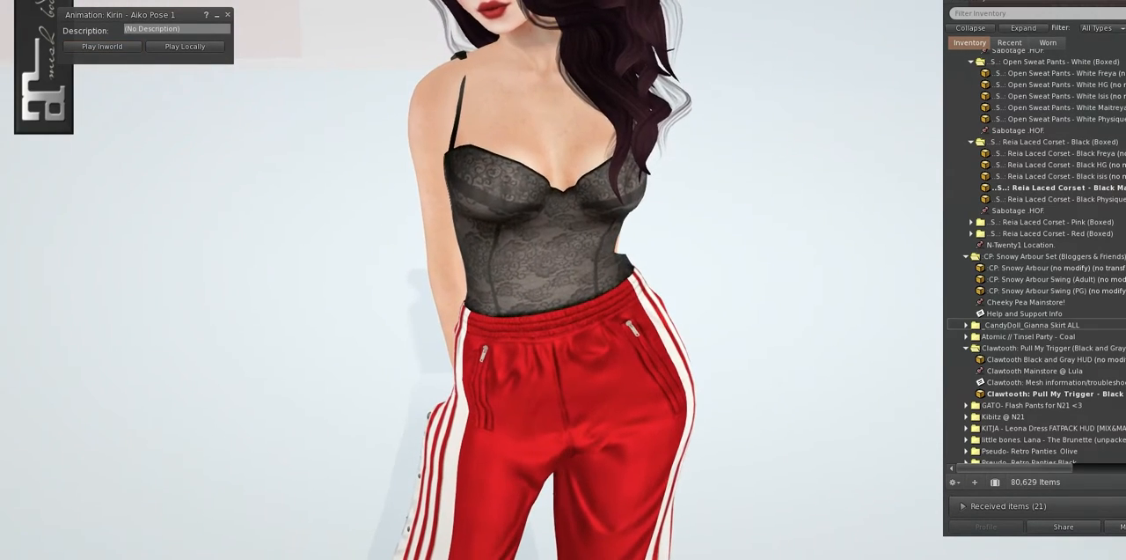
- Bring up the wear options for a Reia Laced Corset item in inventory
{"action": "scroll", "scroll_direction": "down", "scroll_amount": 3}
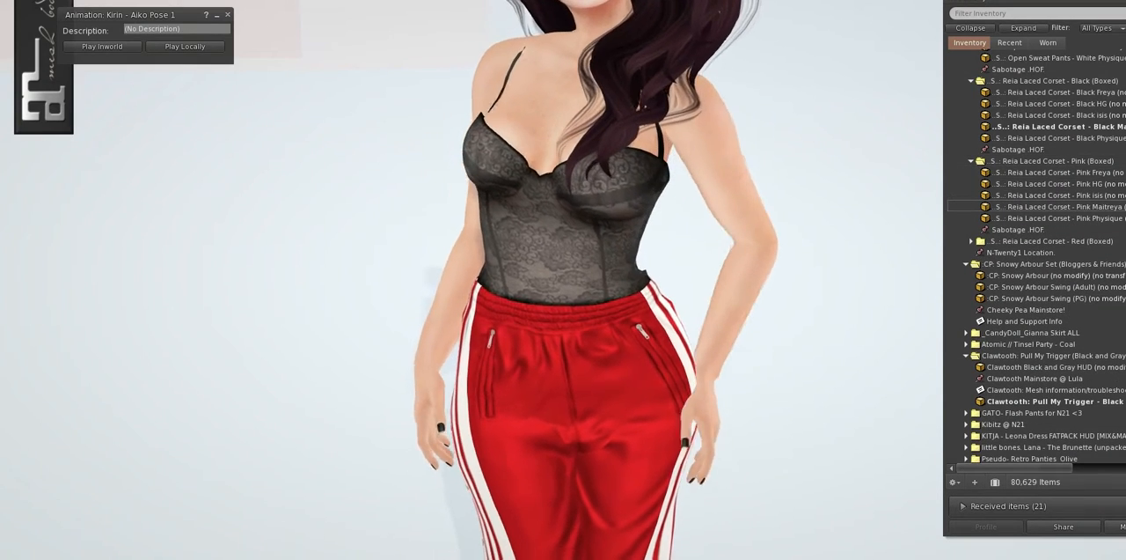
{"action": "right_click", "coordinate": [1021, 206]}
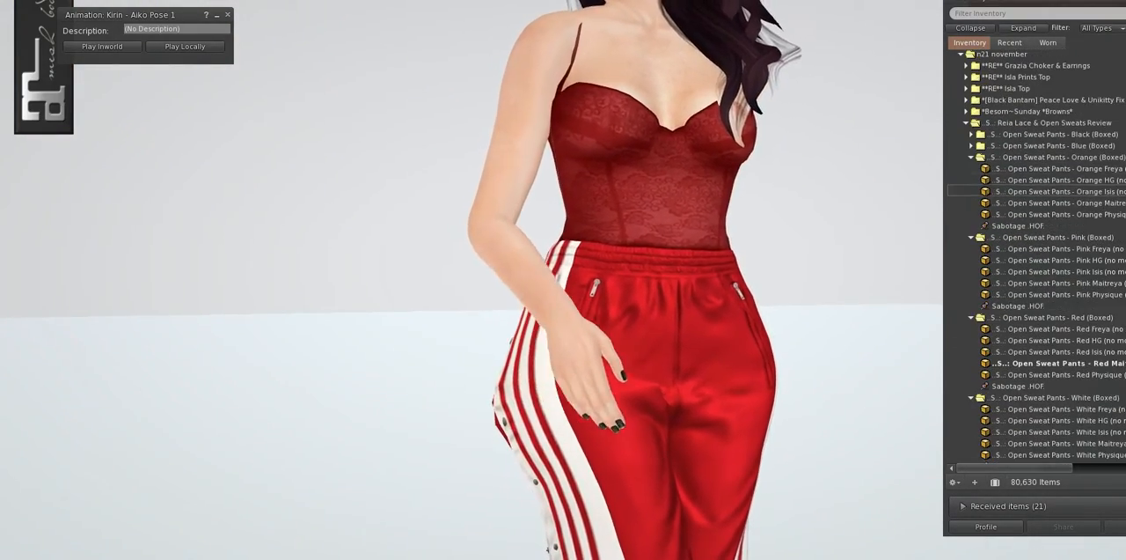
- Wear the Bexom dark brown shoulder-length hair from inventory
{"action": "right_click", "coordinate": [1047, 362]}
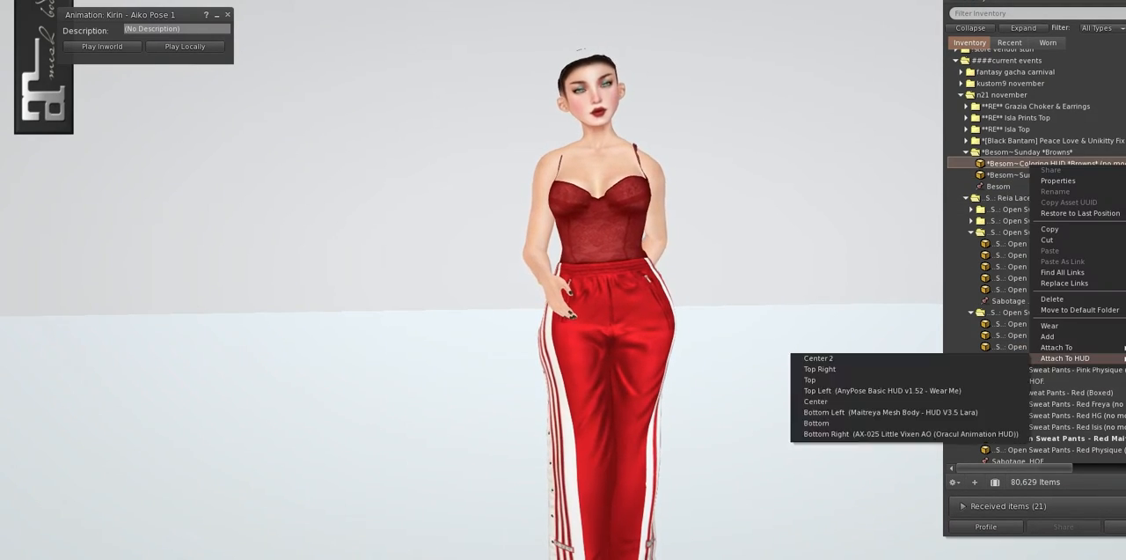
{"action": "left_click", "coordinate": [1065, 357]}
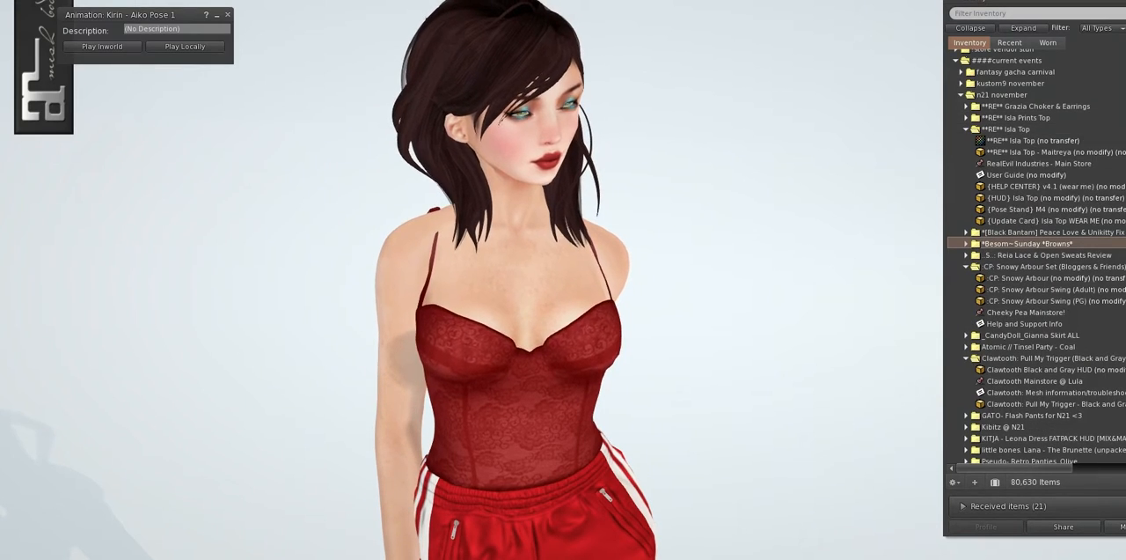
- Wear the printed Isla tube top and detach the pink corset from the avatar
{"action": "left_click", "coordinate": [1042, 152]}
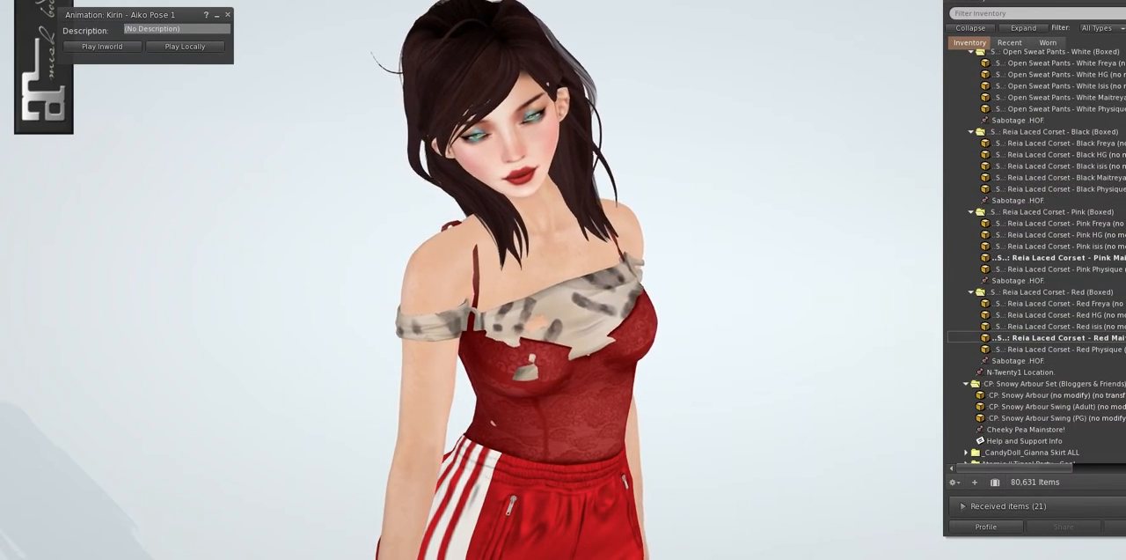
{"action": "right_click", "coordinate": [1056, 257]}
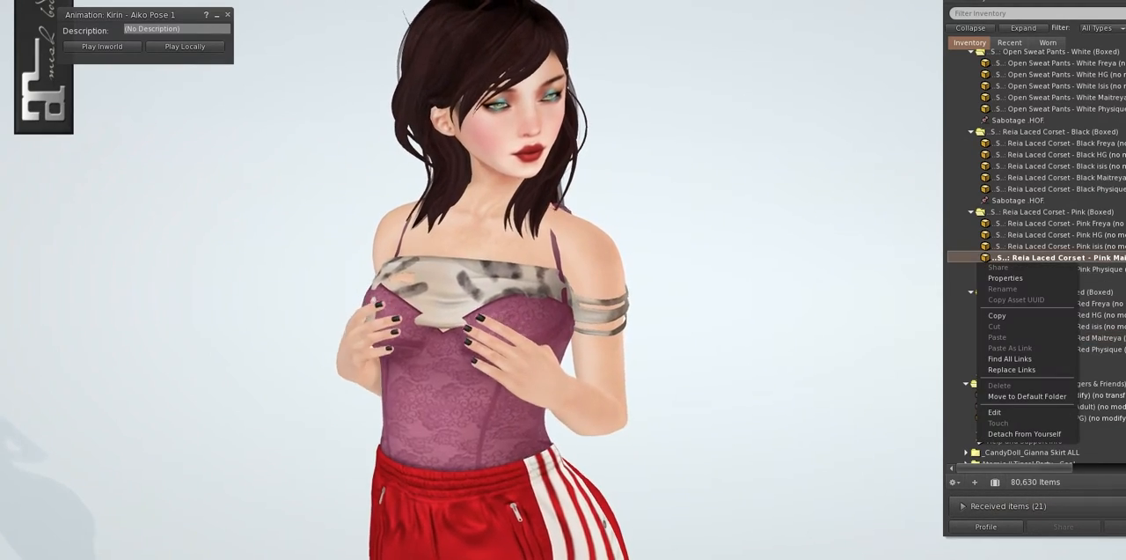
{"action": "left_click", "coordinate": [1024, 433]}
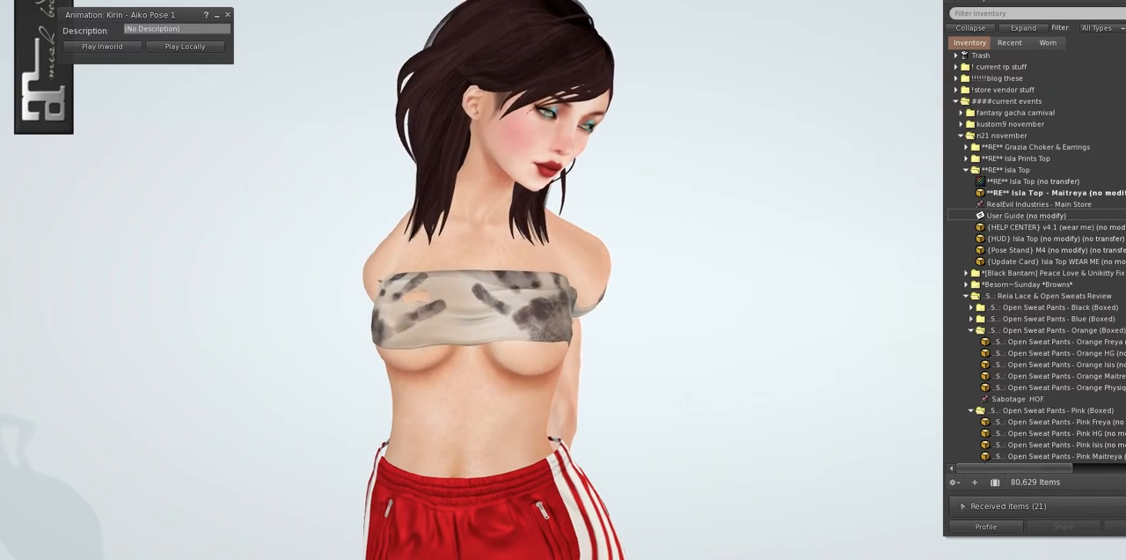
- Attach the Isla top's colour HUD and try pink, red and nude before settling on grey
{"action": "right_click", "coordinate": [1047, 192]}
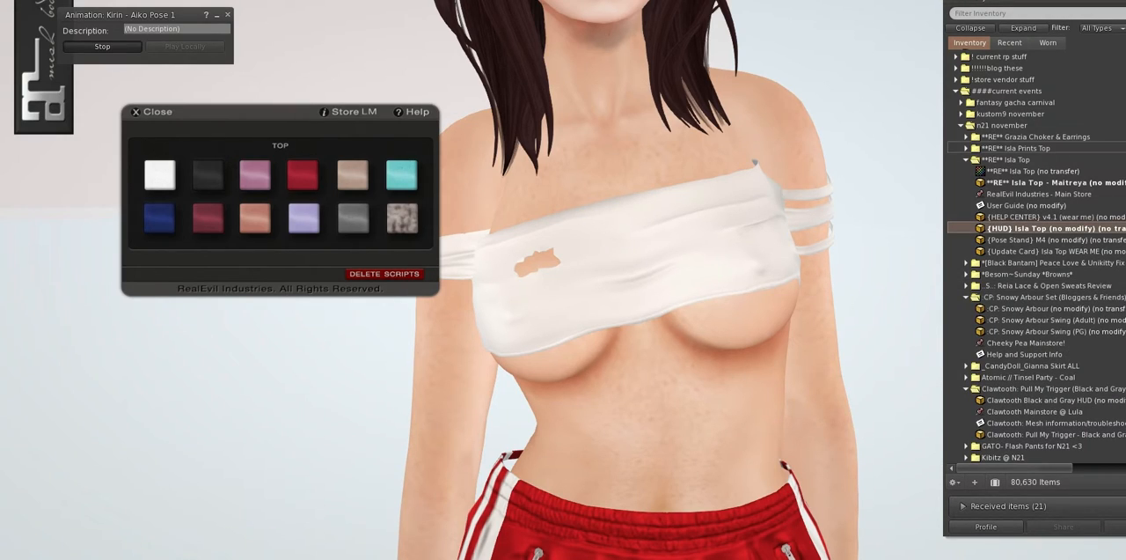
{"action": "left_click", "coordinate": [207, 174]}
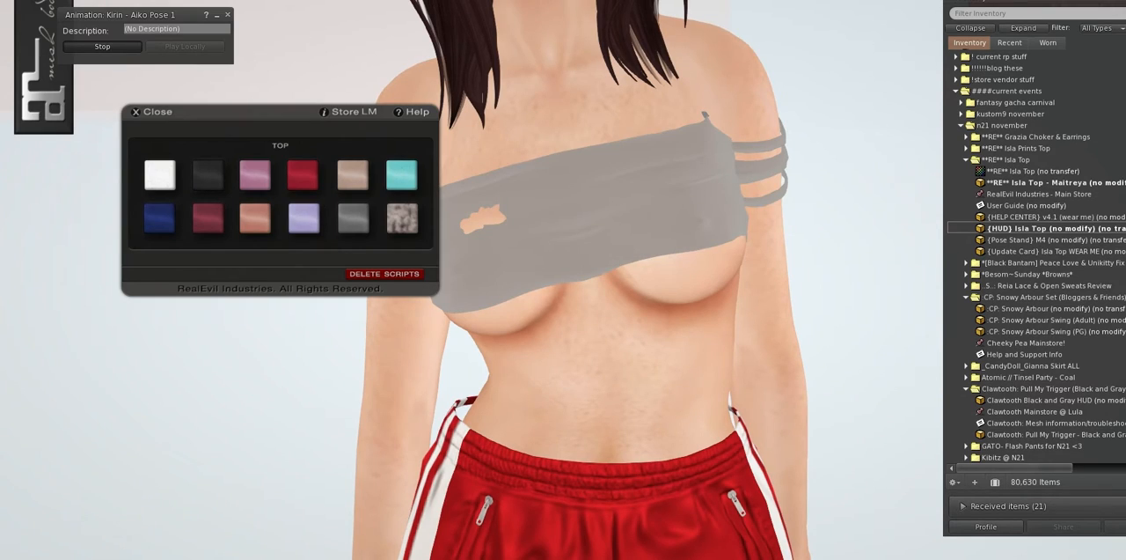
{"action": "left_click", "coordinate": [253, 174]}
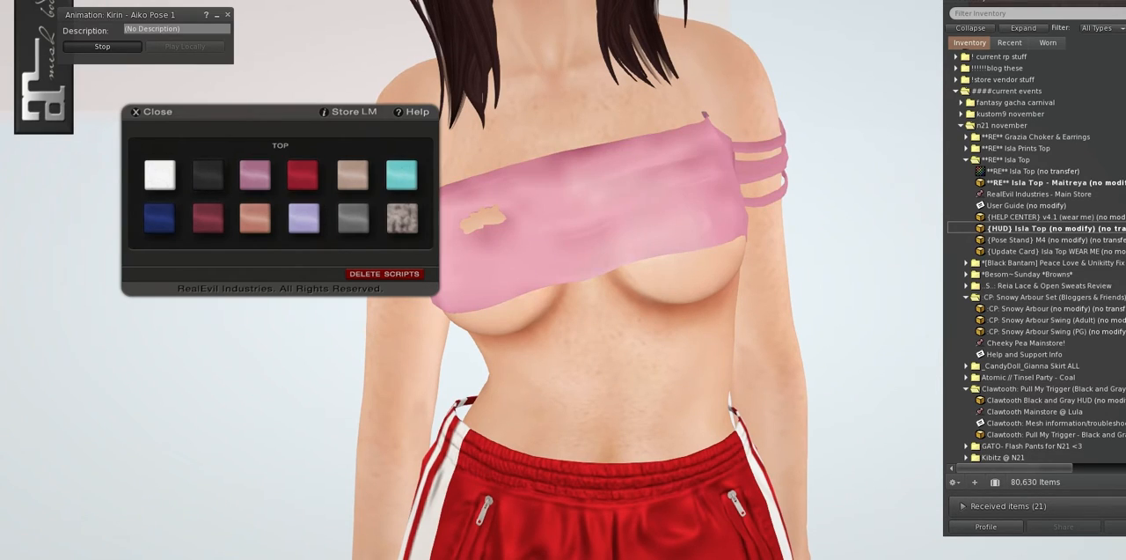
{"action": "left_click", "coordinate": [303, 174]}
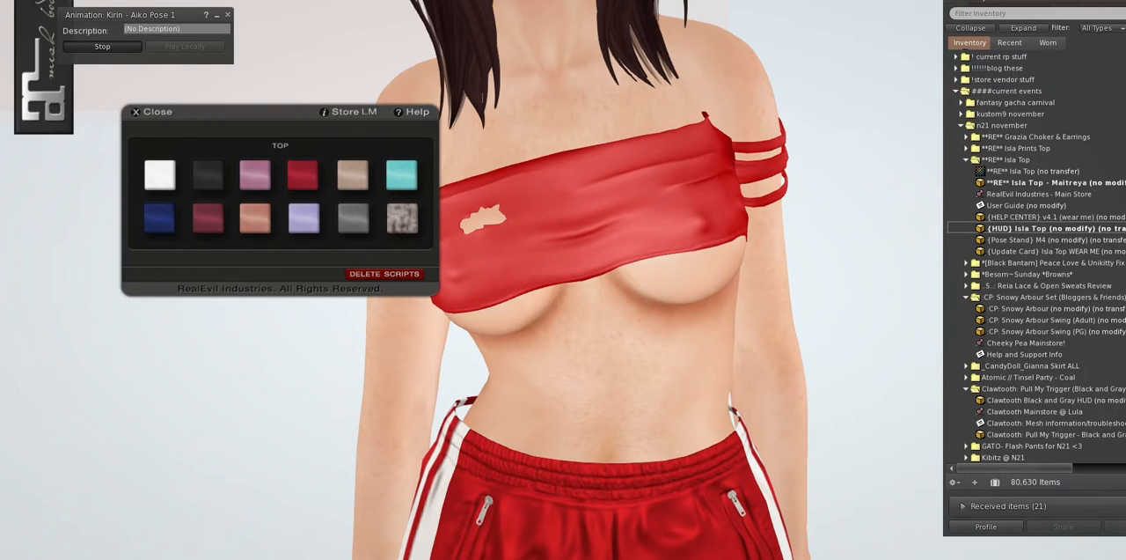
{"action": "left_click", "coordinate": [352, 176]}
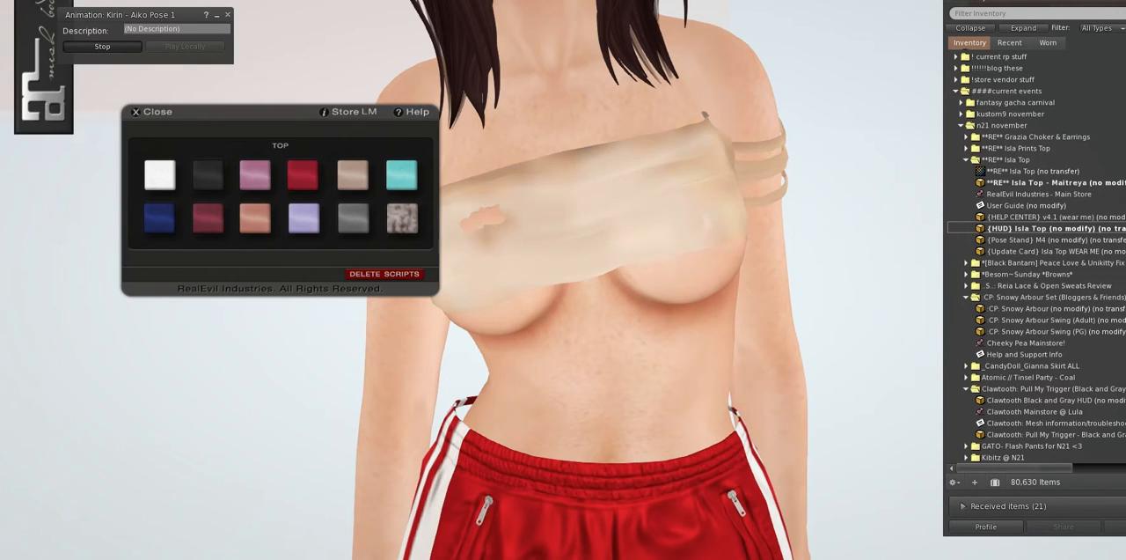
{"action": "left_click", "coordinate": [352, 219]}
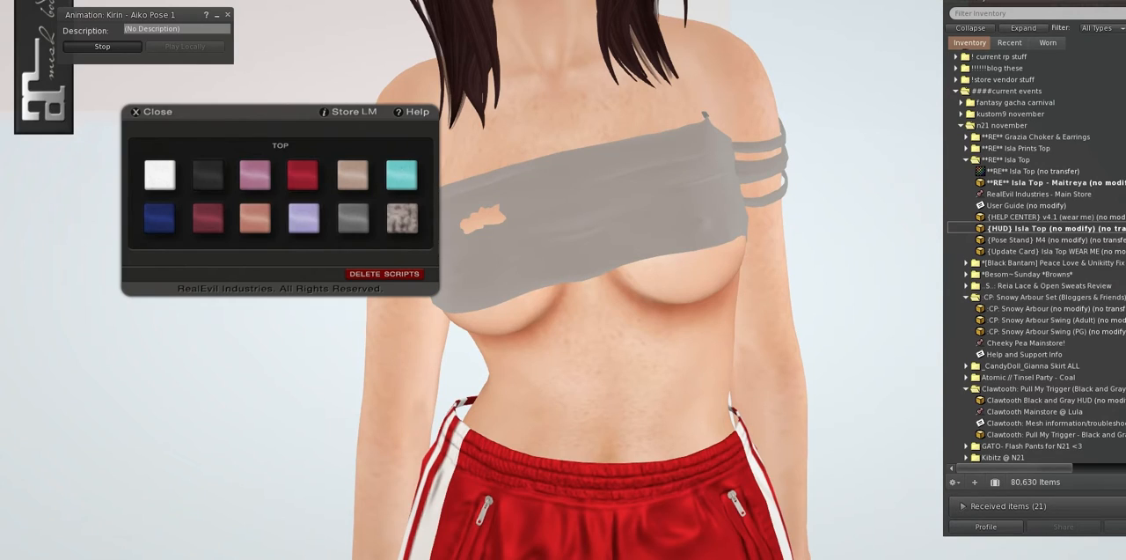
- Try teal and pale pink swatches, returning the top to grey each time
{"action": "left_click", "coordinate": [401, 174]}
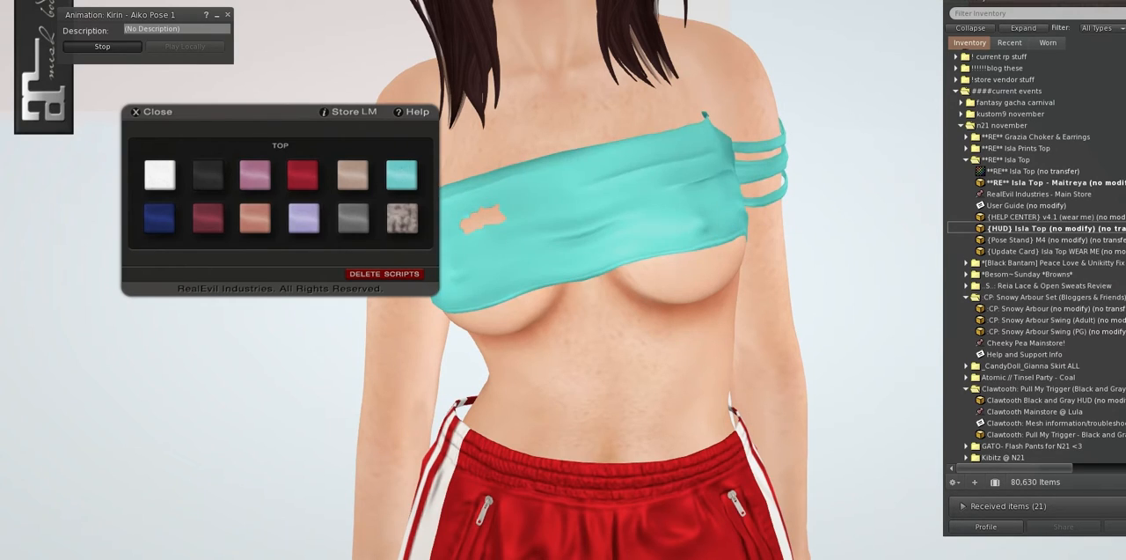
{"action": "left_click", "coordinate": [352, 216]}
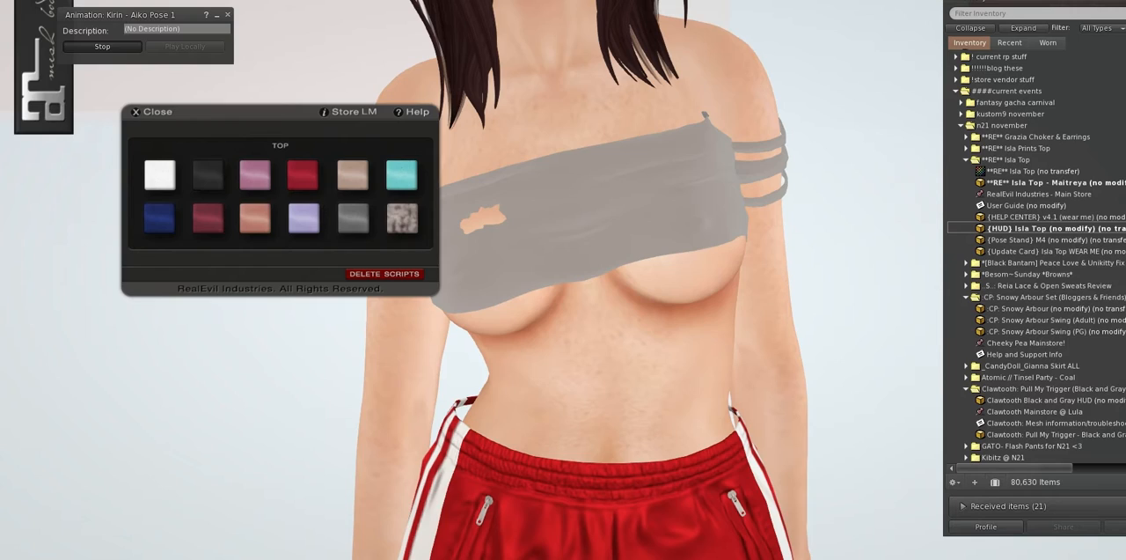
{"action": "left_click", "coordinate": [159, 218]}
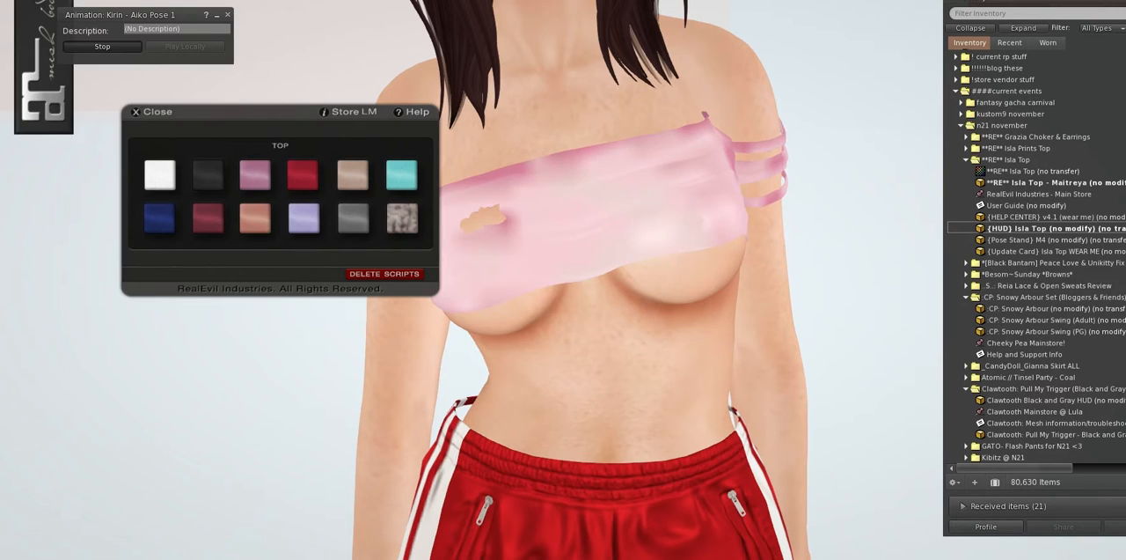
{"action": "left_click", "coordinate": [352, 218]}
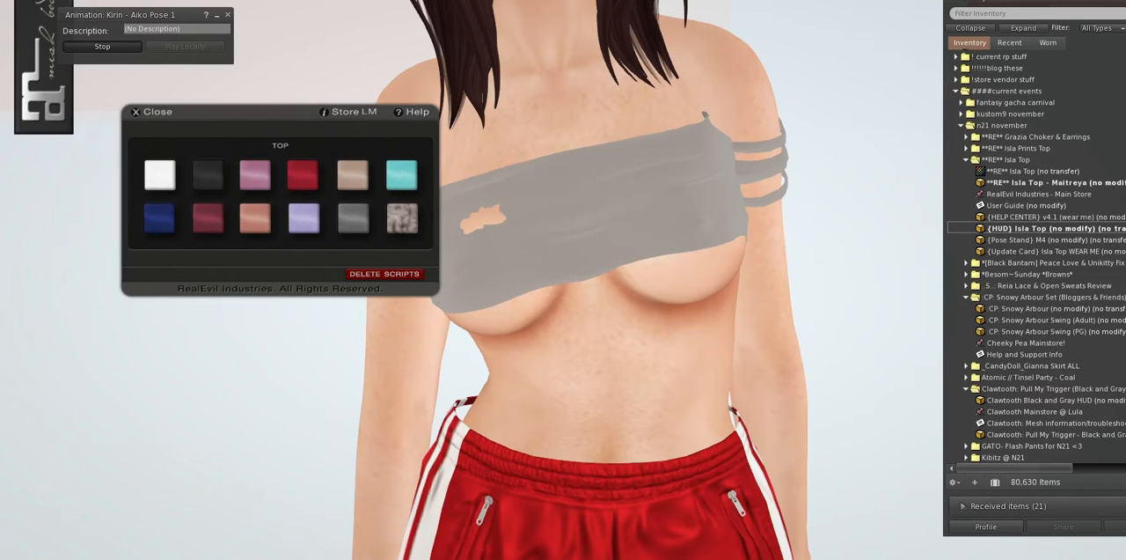
{"action": "left_click", "coordinate": [303, 218]}
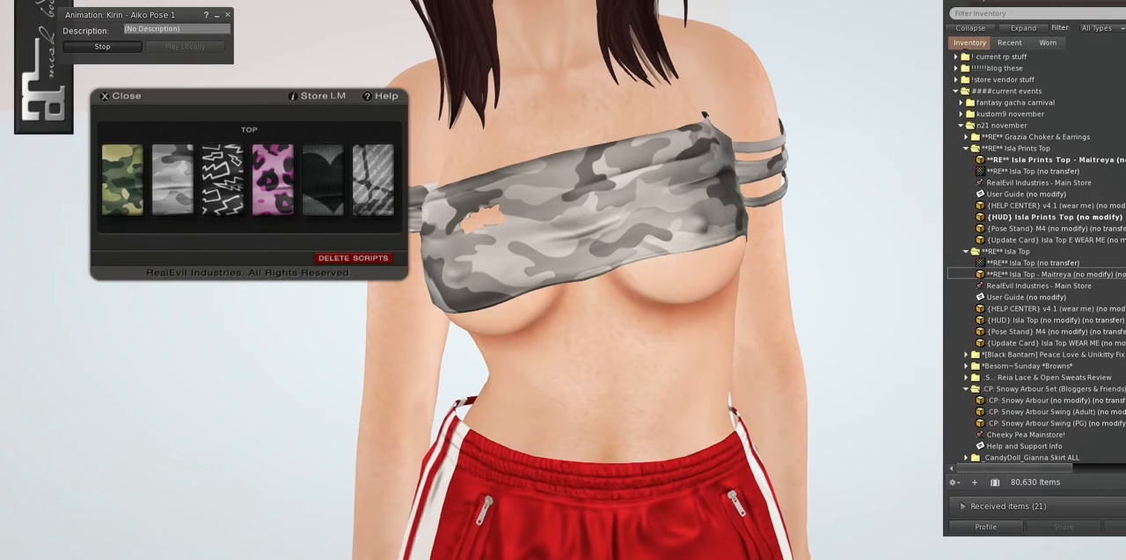
- Cycle the Isla Prints top through dark smoky and other prints, ending on snakeskin
{"action": "left_click", "coordinate": [324, 180]}
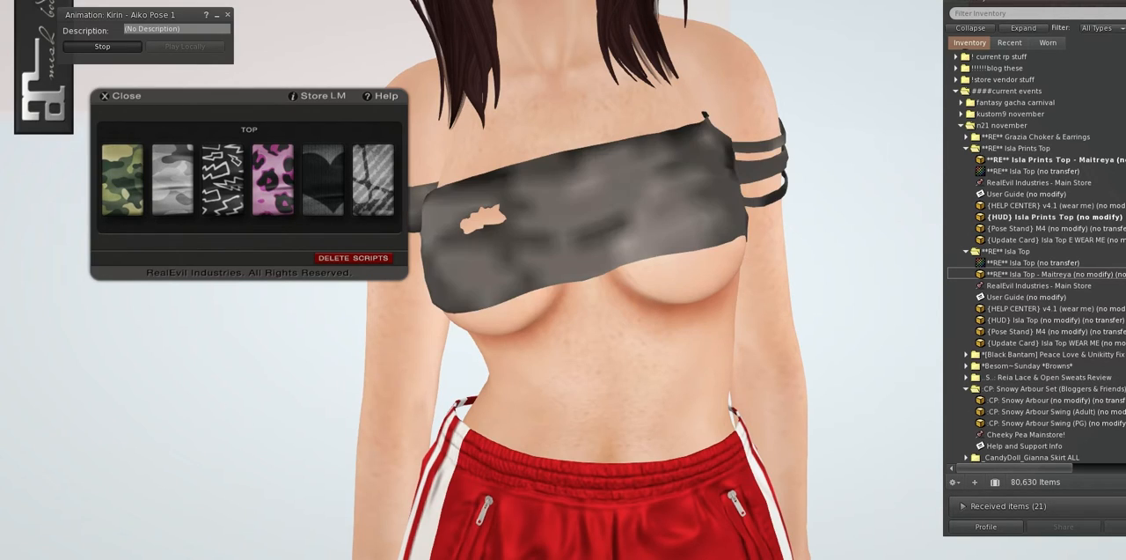
{"action": "left_click", "coordinate": [224, 180]}
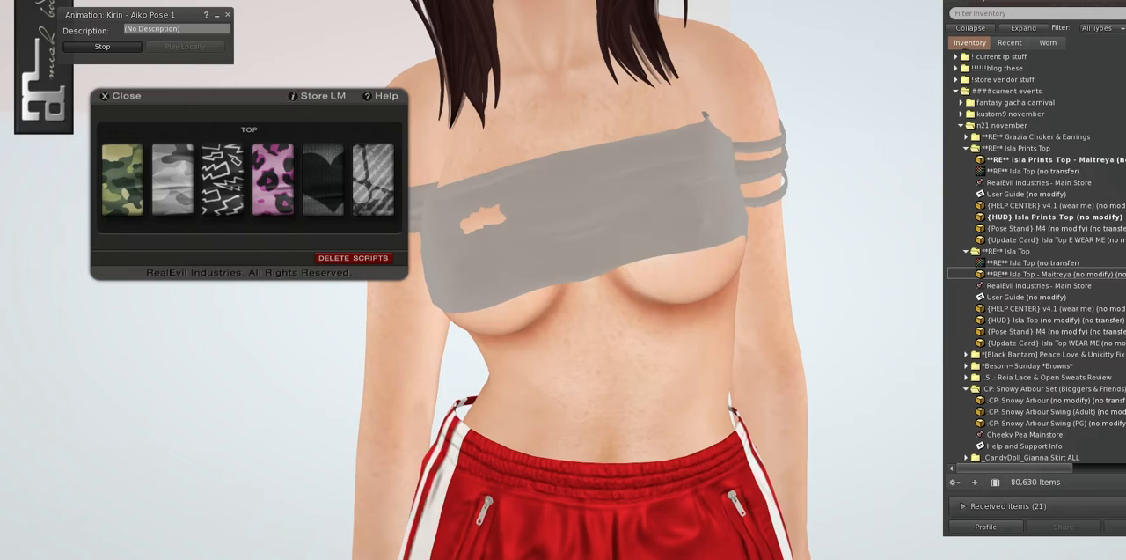
{"action": "left_click", "coordinate": [274, 179]}
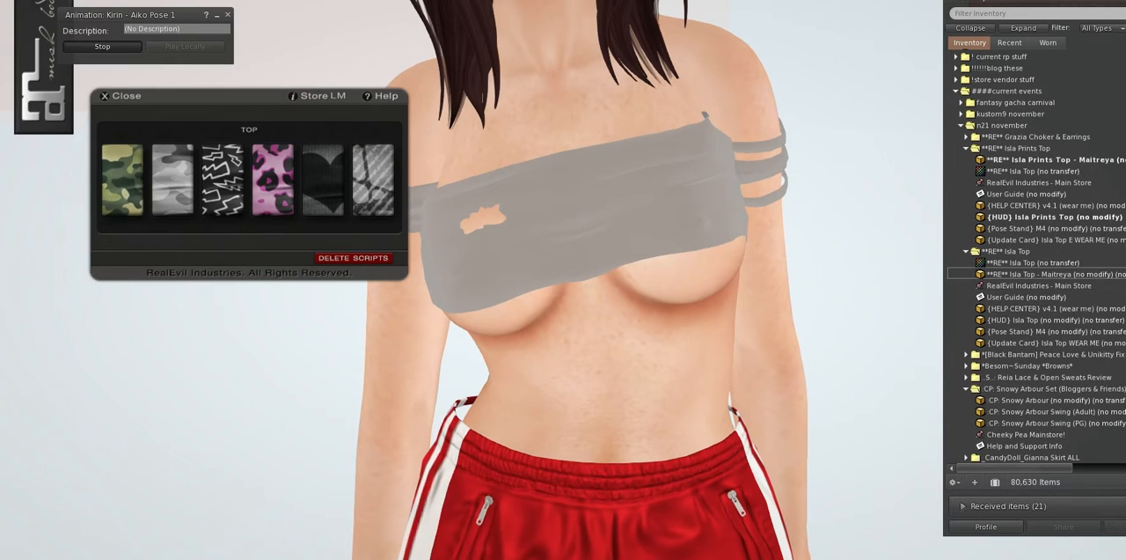
{"action": "left_click", "coordinate": [374, 180]}
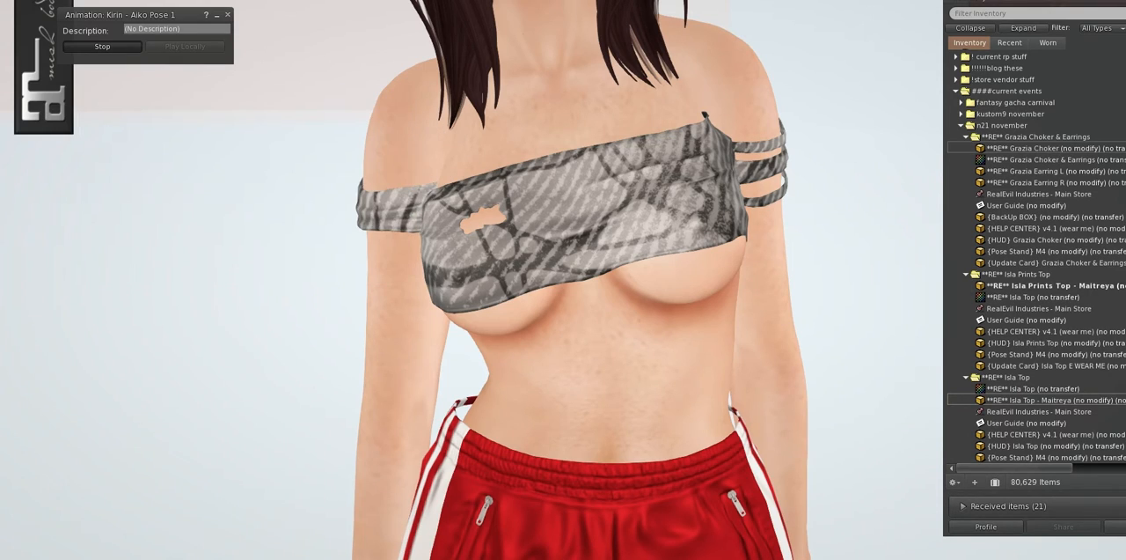
- Wear the Grazia rose earrings with choker and attach their colour HUD
{"action": "left_click", "coordinate": [1047, 148]}
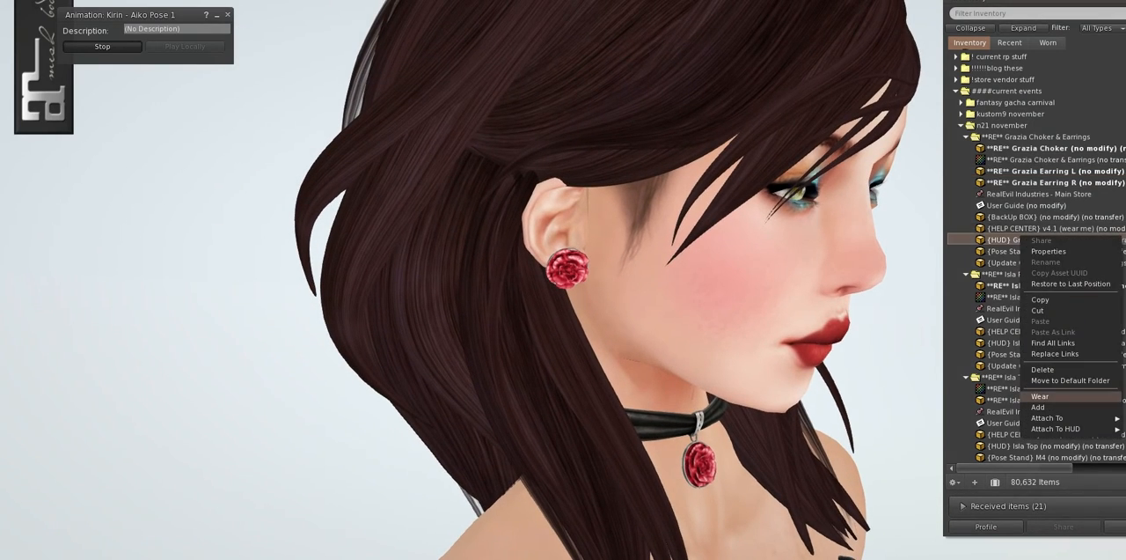
{"action": "left_click", "coordinate": [1040, 396]}
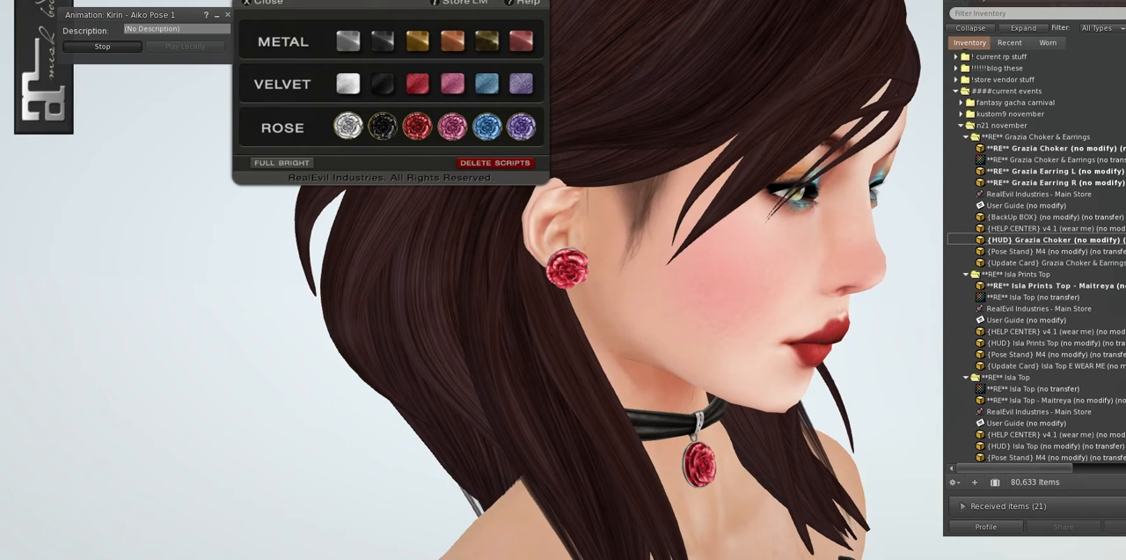
- Recolour the roses black and give the choker a blue velvet band
{"action": "left_click", "coordinate": [384, 126]}
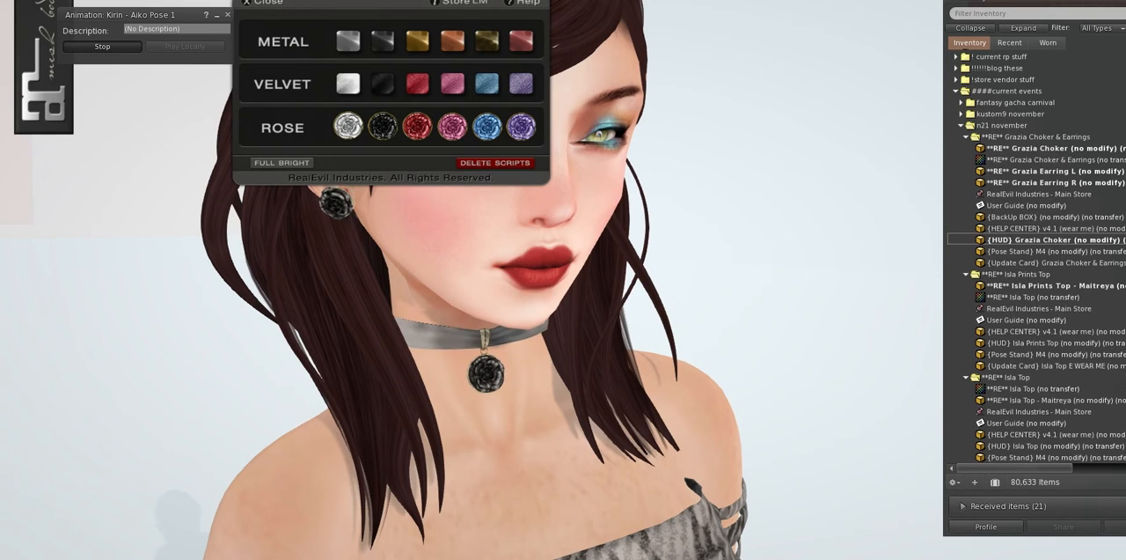
{"action": "left_click", "coordinate": [486, 85]}
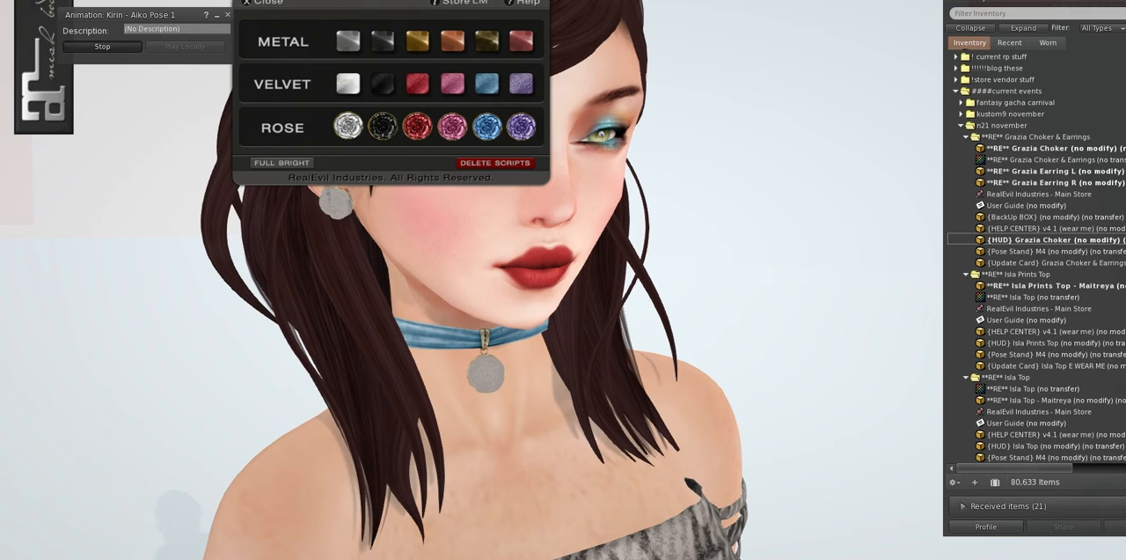